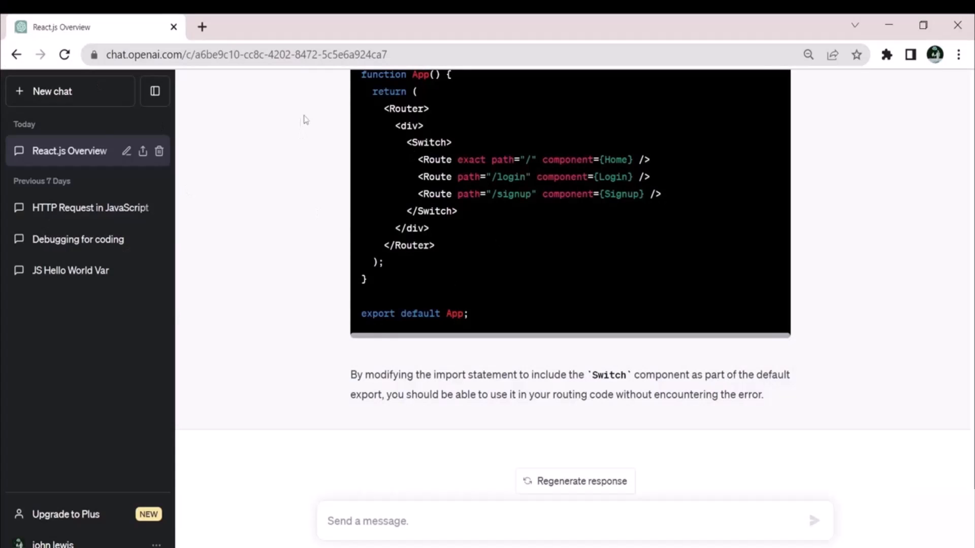
{"action": "mouse_move", "coordinate": [763, 408]}
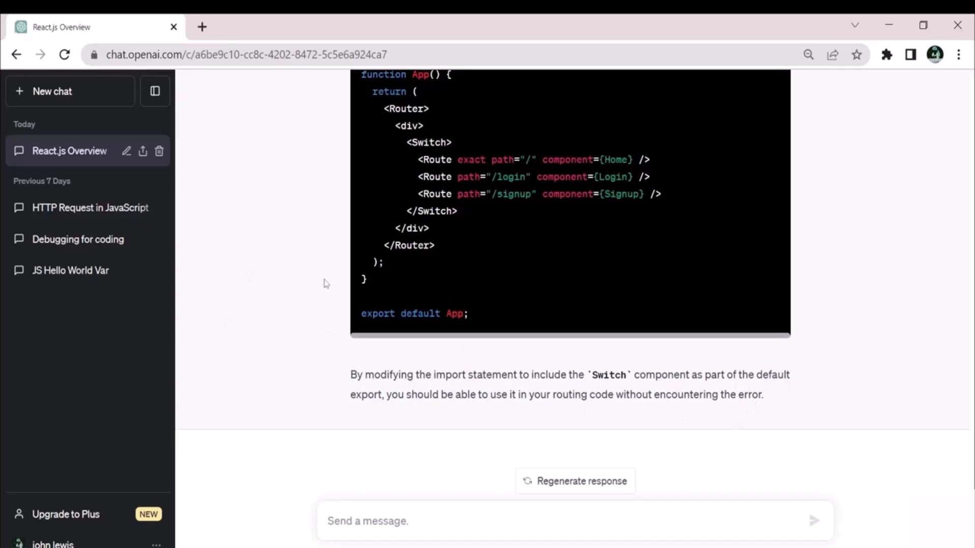
{"action": "mouse_move", "coordinate": [619, 254]}
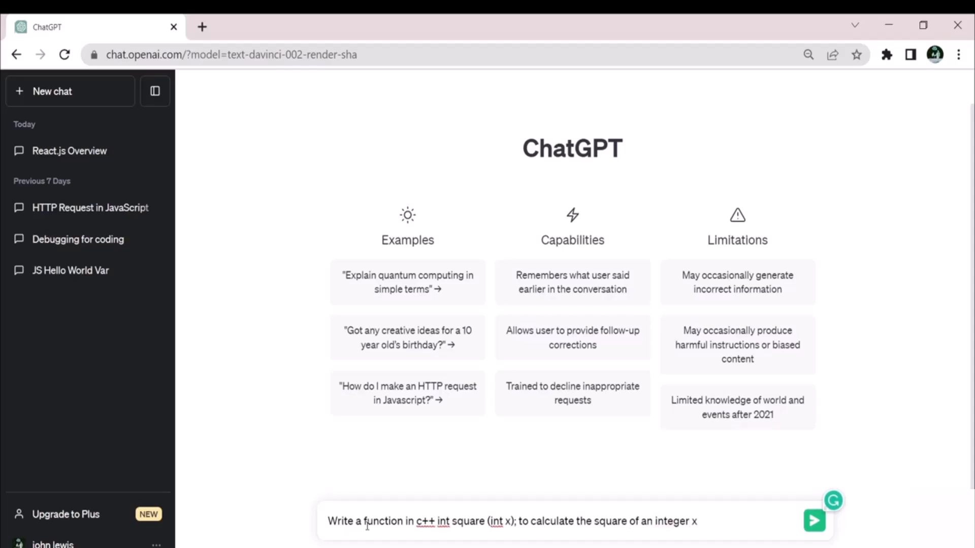
Send the prompt for a C++ int square(int x) function and read the generated program
{"action": "left_click", "coordinate": [813, 520]}
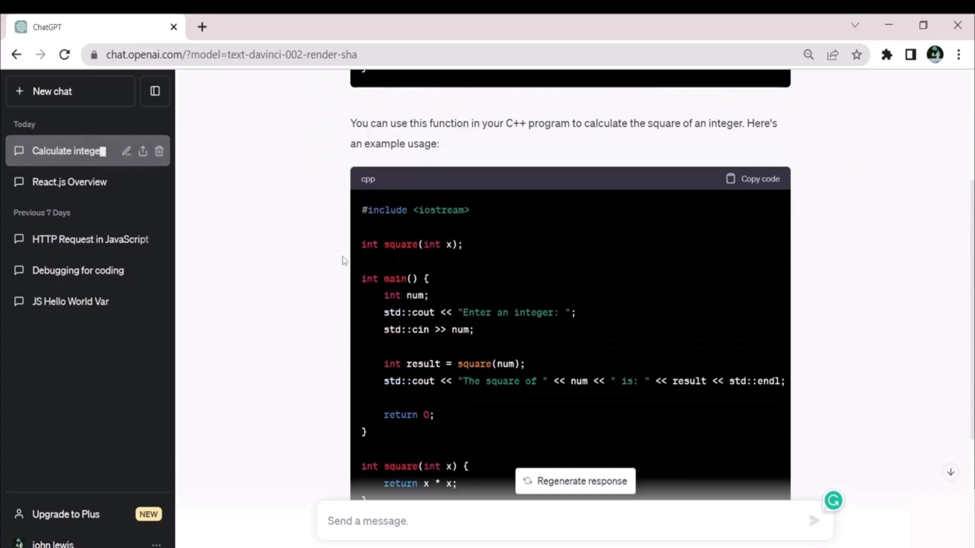
{"action": "scroll", "scroll_direction": "down", "scroll_amount": 3}
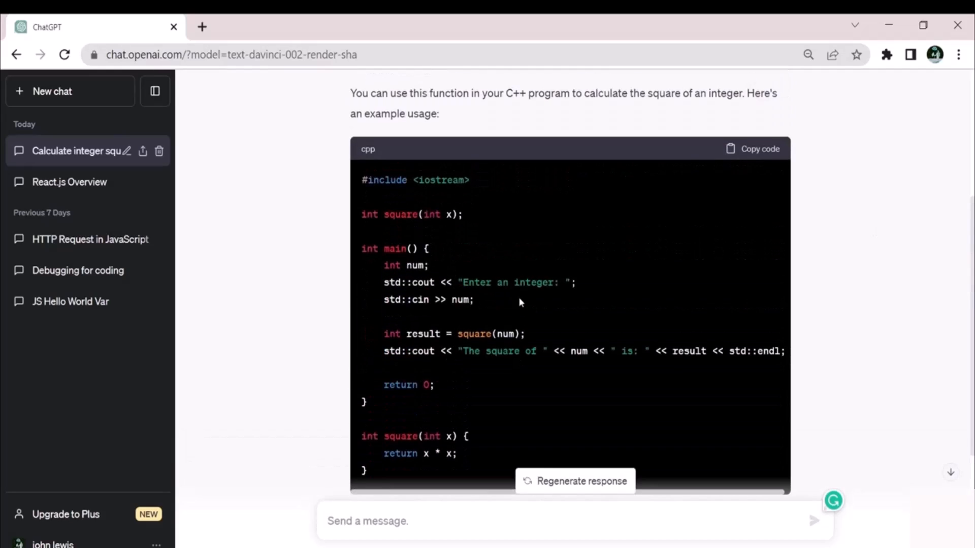
{"action": "scroll", "scroll_direction": "down", "scroll_amount": 3}
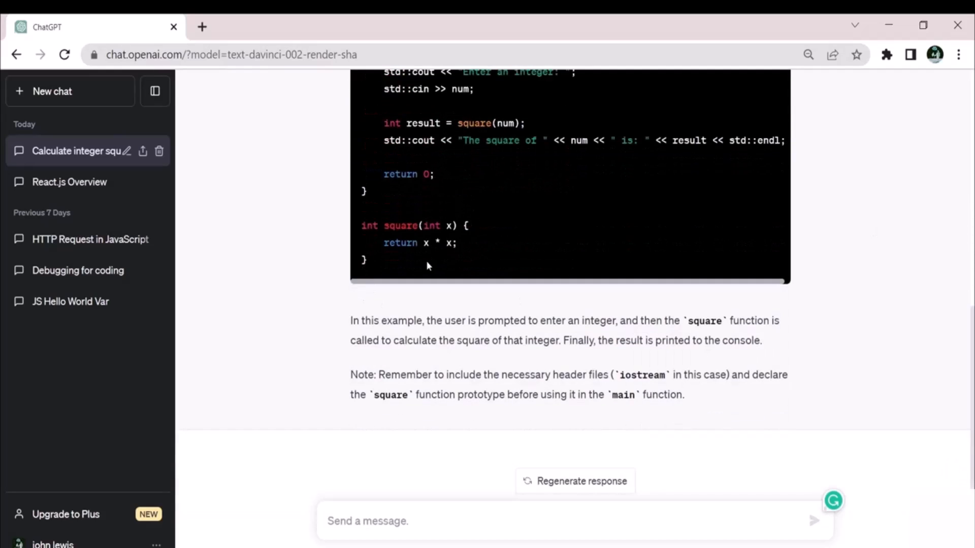
Ask 'How to this code in vscode' and read the VS Code setup steps with MinGW
{"action": "type", "text": "How to this code in vscode"}
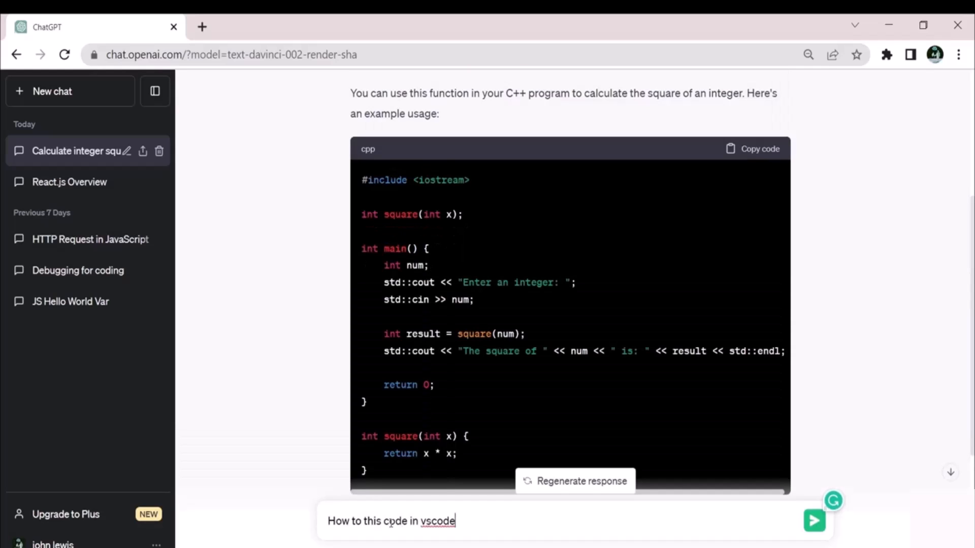
{"action": "left_click", "coordinate": [813, 521]}
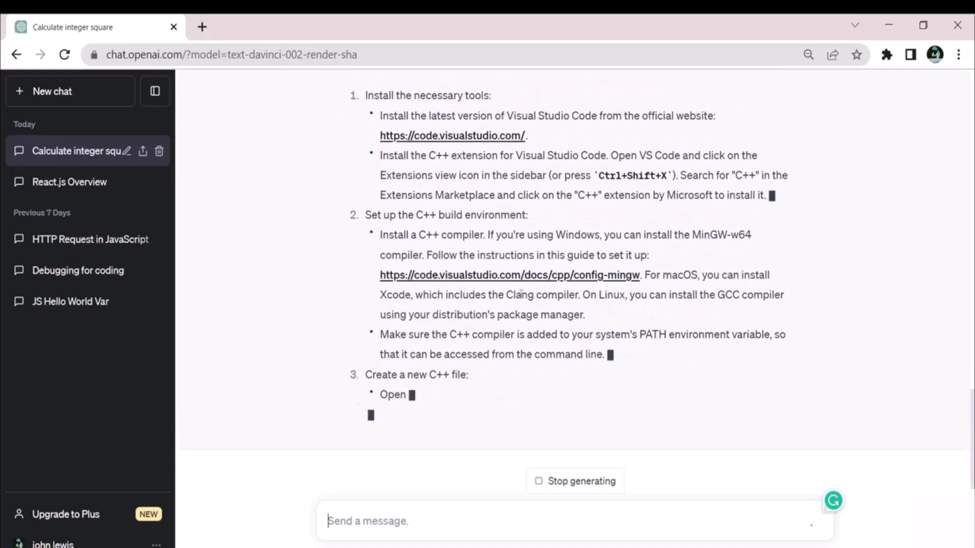
{"action": "scroll", "scroll_direction": "down", "scroll_amount": 3}
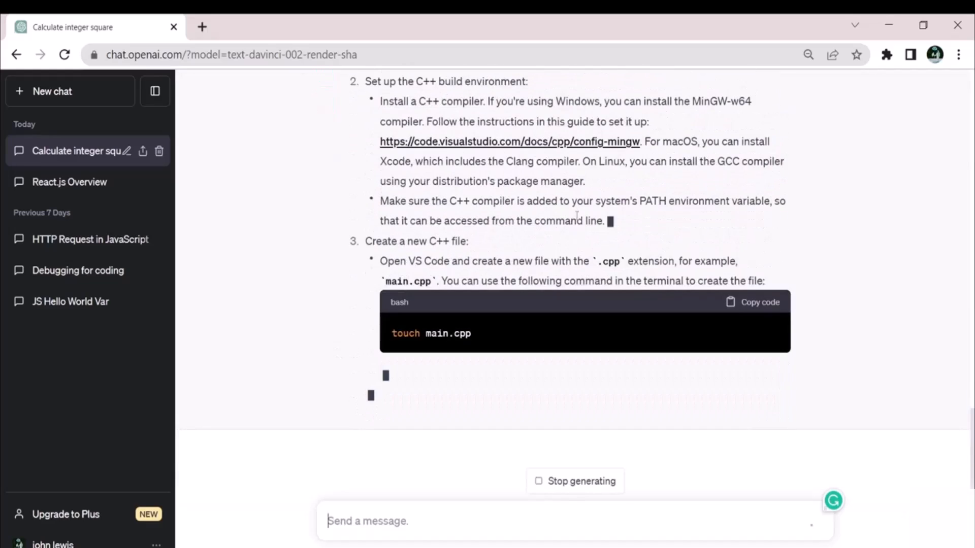
{"action": "scroll", "scroll_direction": "down", "scroll_amount": 3}
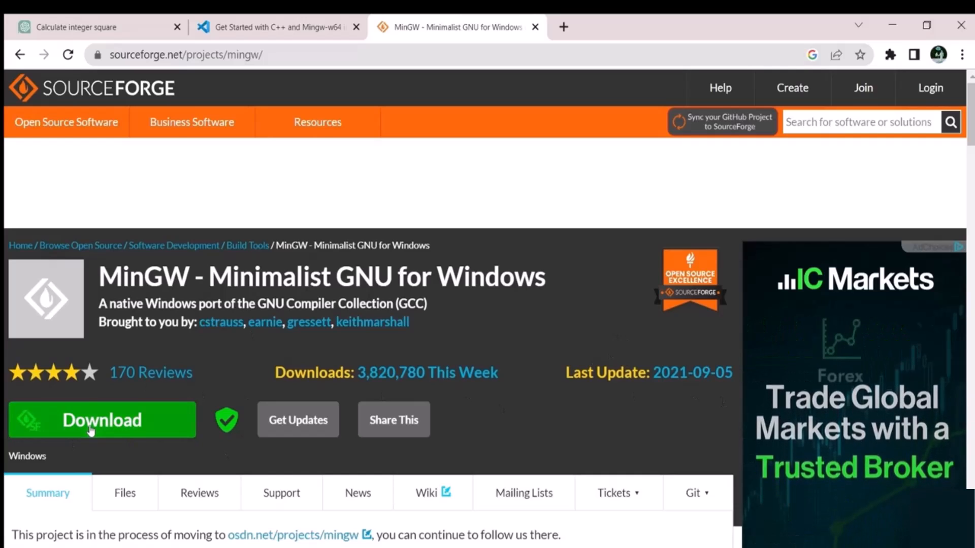
Download the MinGW installer from the SourceForge project page
{"action": "left_click", "coordinate": [102, 419]}
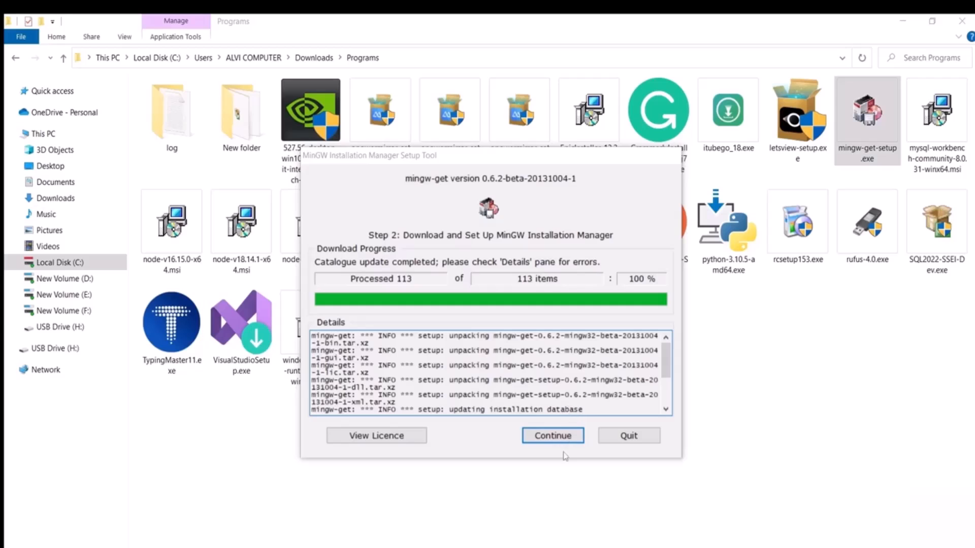
Continue into the package manager and mark the developer toolkit and mingw32-gcc-g++ packages
{"action": "left_click", "coordinate": [551, 435]}
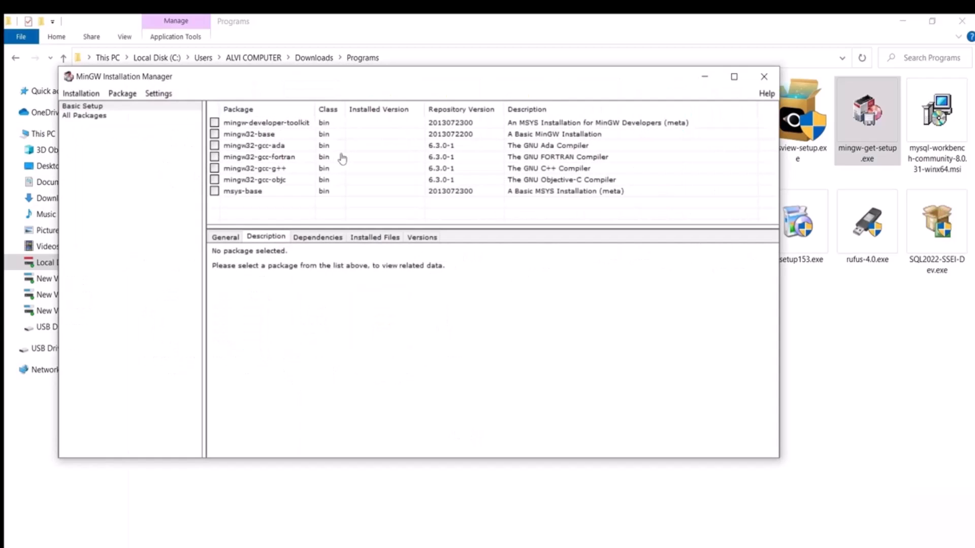
{"action": "mouse_move", "coordinate": [267, 146]}
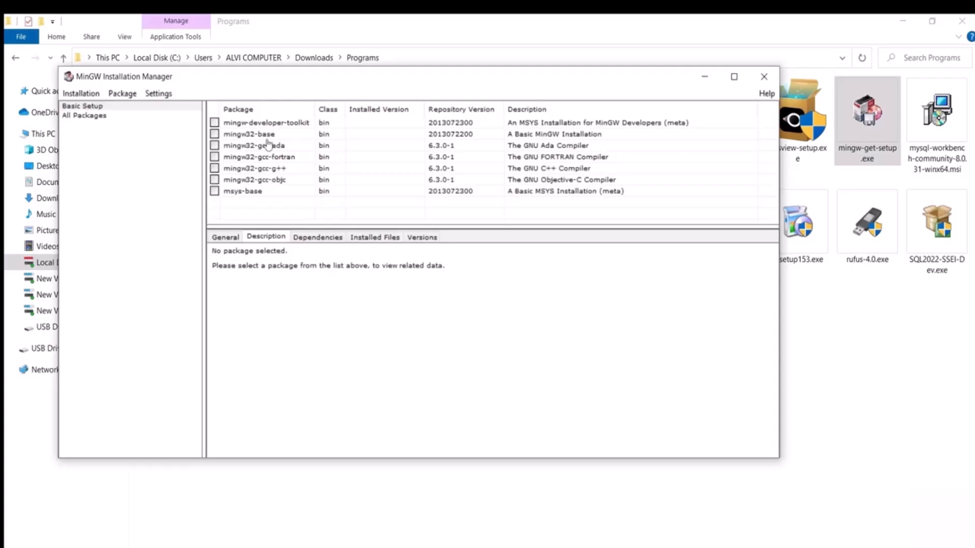
{"action": "left_click", "coordinate": [266, 122]}
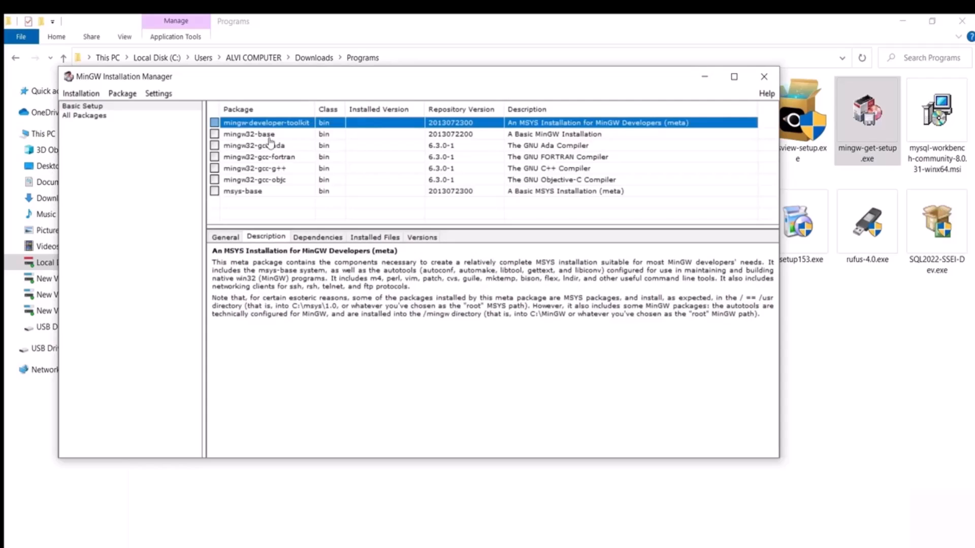
{"action": "left_click", "coordinate": [255, 167]}
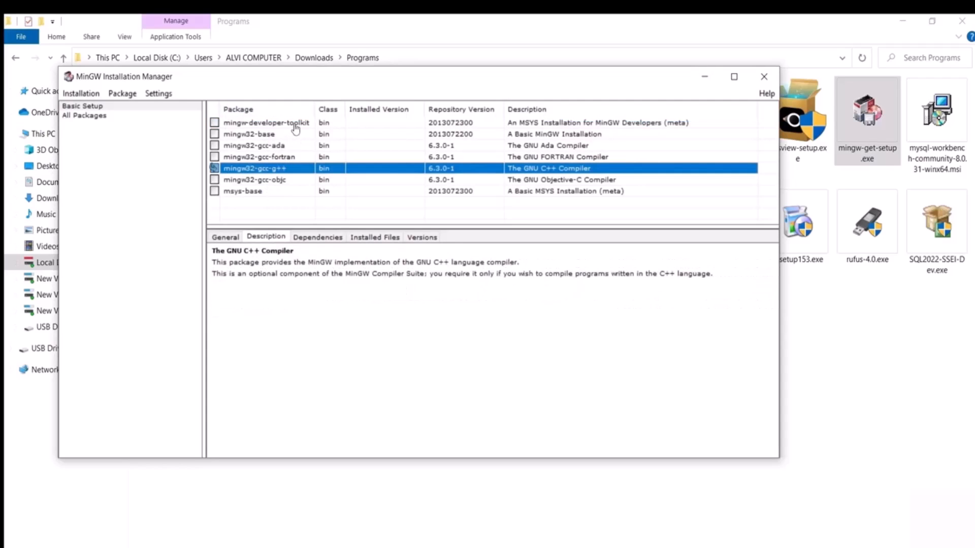
{"action": "mouse_move", "coordinate": [261, 143]}
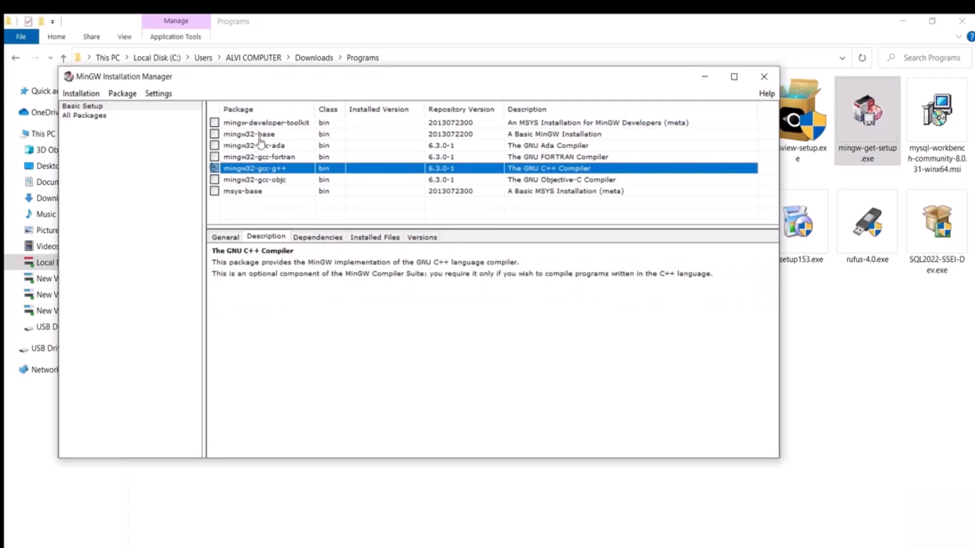
{"action": "mouse_move", "coordinate": [280, 195]}
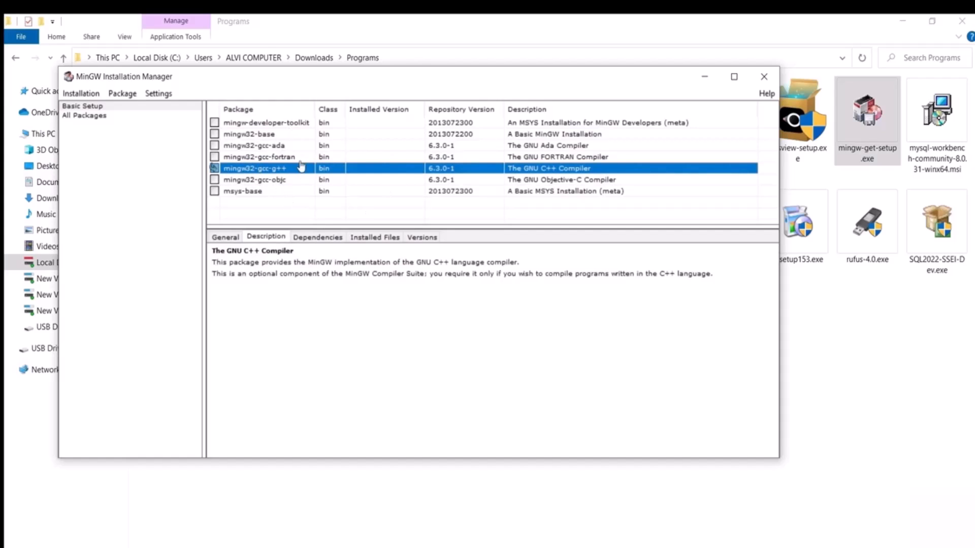
Apply the marked changes via Installation > Apply Changes, confirming the 24 new packages
{"action": "left_click", "coordinate": [81, 94]}
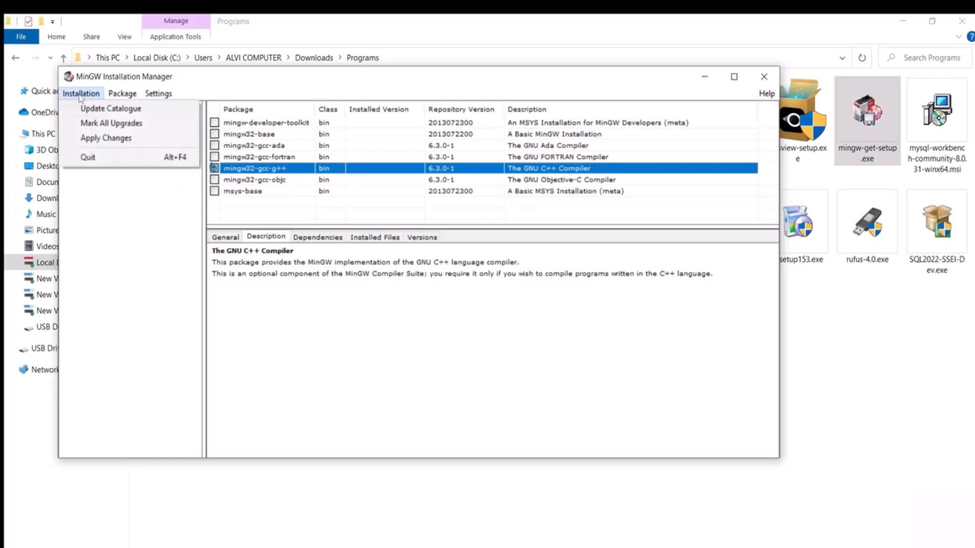
{"action": "mouse_move", "coordinate": [106, 137]}
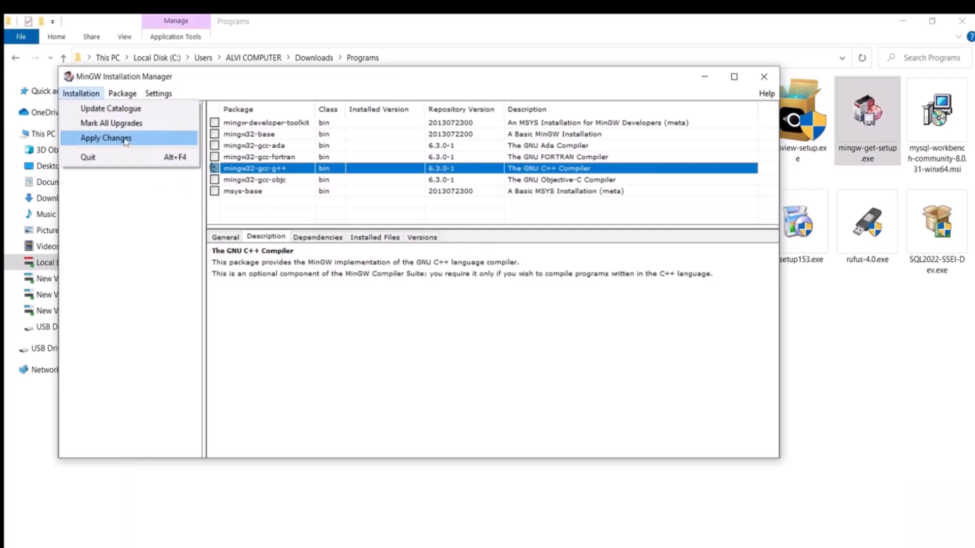
{"action": "left_click", "coordinate": [105, 137]}
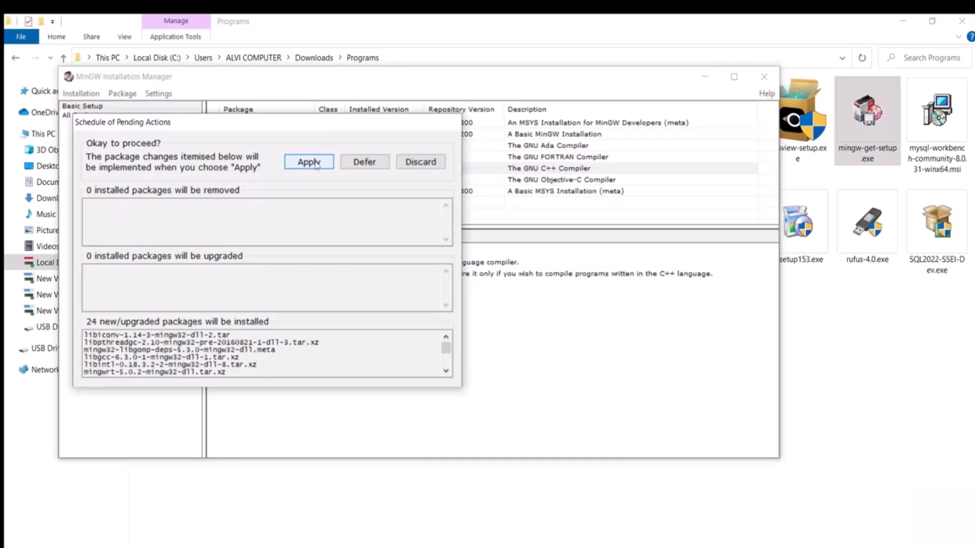
{"action": "left_click", "coordinate": [308, 162]}
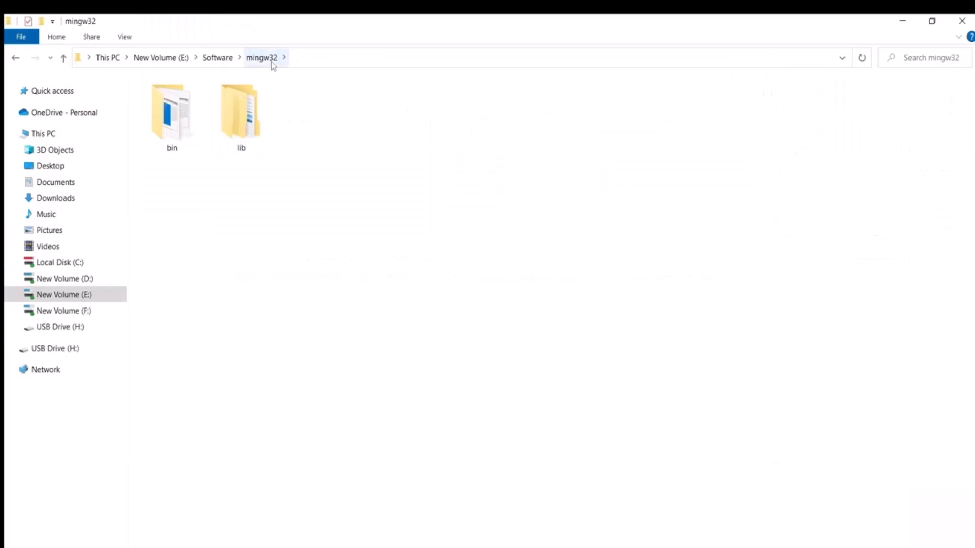
Get the full path of the E:\Software\mingw32 folder from the address bar
{"action": "left_click", "coordinate": [171, 115]}
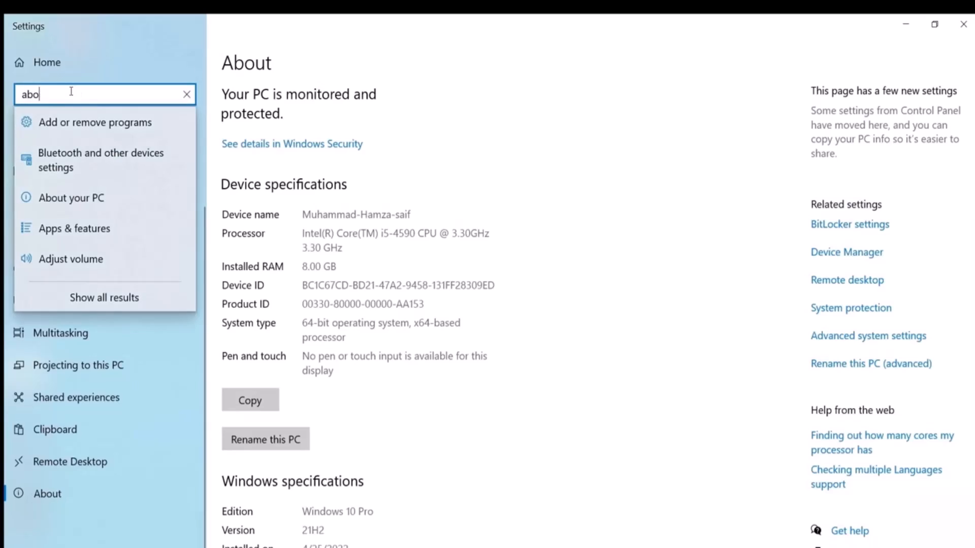
Reach advanced system settings via 'advance s' and confirm the Path entries with the MinGW bin folder
{"action": "type", "text": "advance s"}
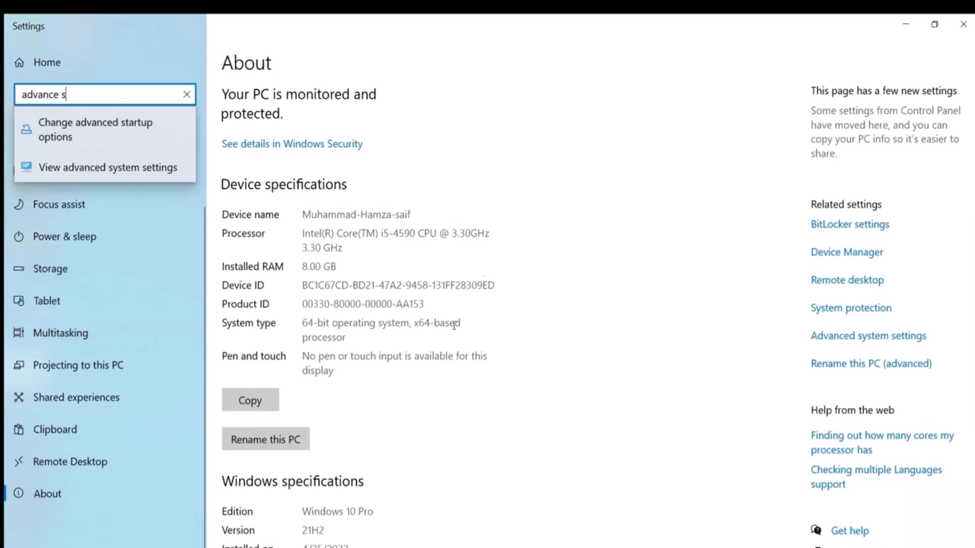
{"action": "left_click", "coordinate": [520, 435]}
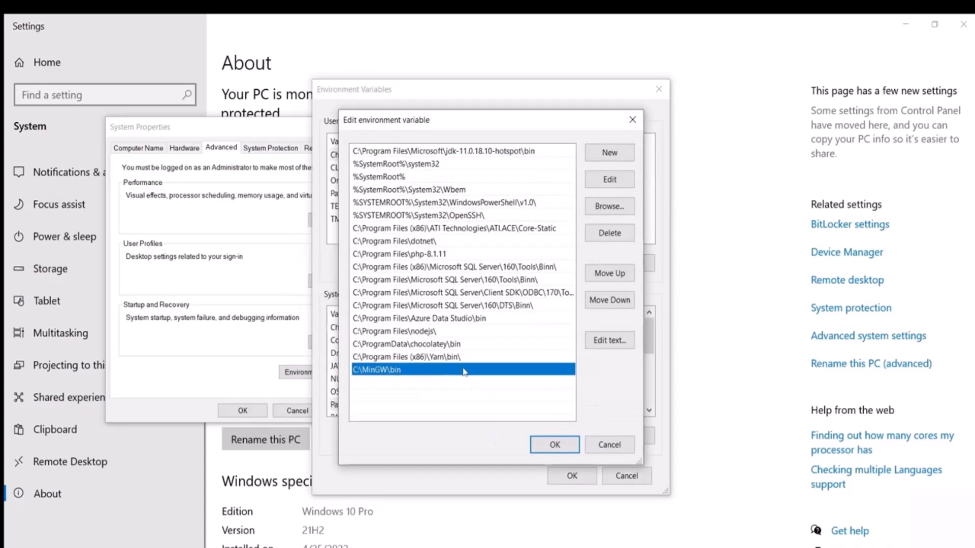
{"action": "left_click", "coordinate": [552, 445]}
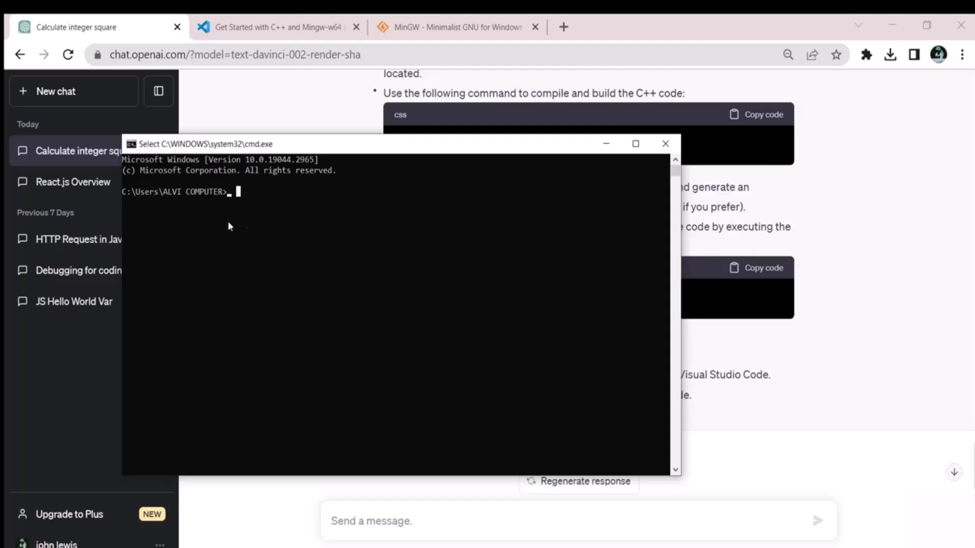
Check the installed compiler with g++ --version
{"action": "type", "text": "g++ --version"}
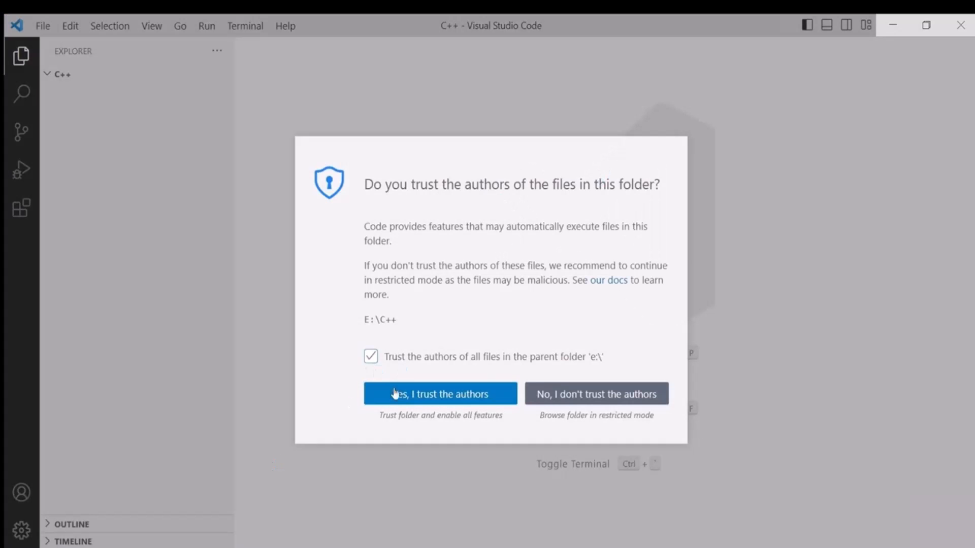
Trust the folder, create main.cpp and enter the square program starting with #include <iostream>
{"action": "left_click", "coordinate": [440, 394]}
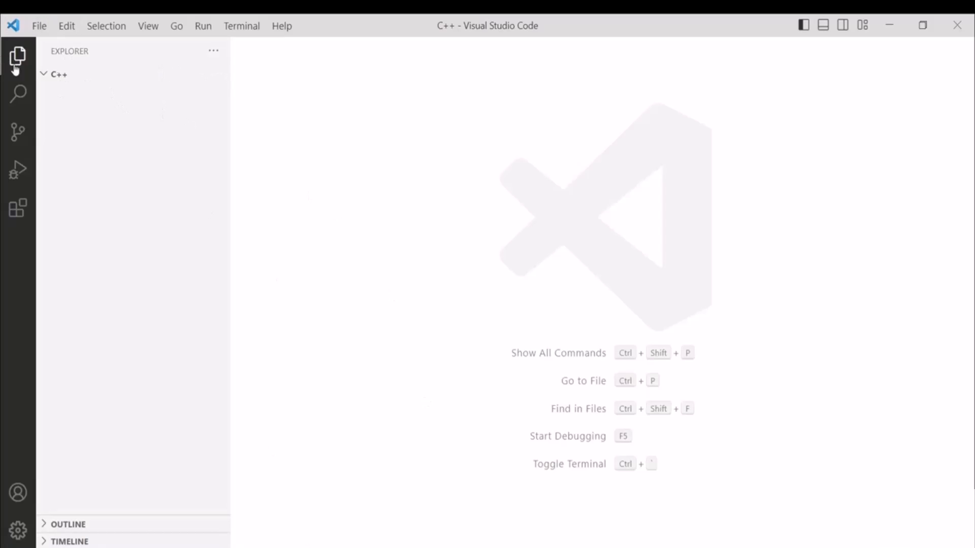
{"action": "mouse_move", "coordinate": [144, 92]}
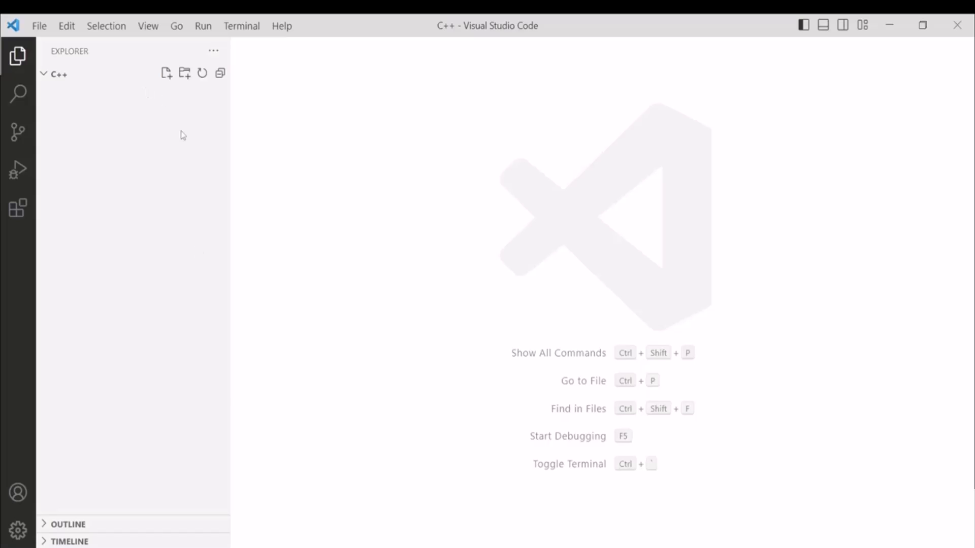
{"action": "mouse_move", "coordinate": [115, 113]}
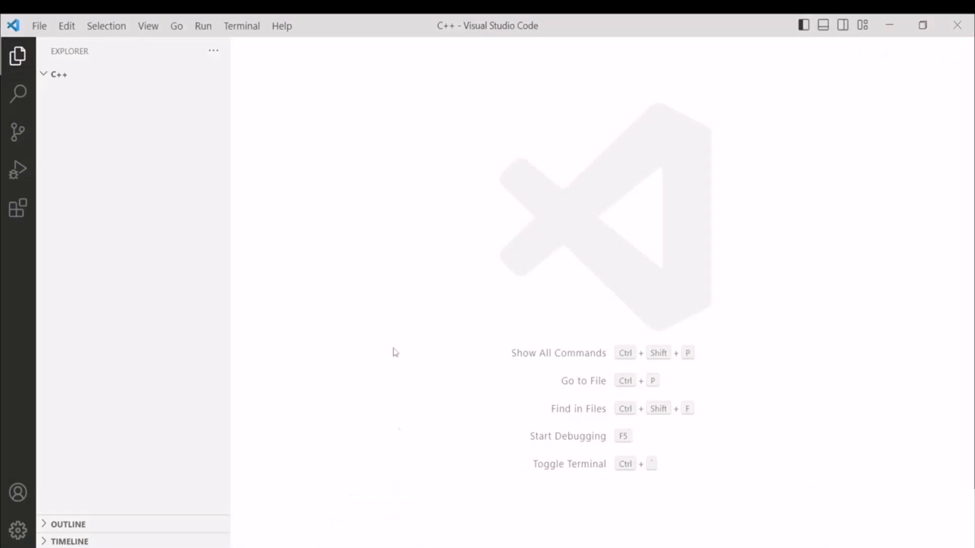
{"action": "left_click", "coordinate": [165, 73]}
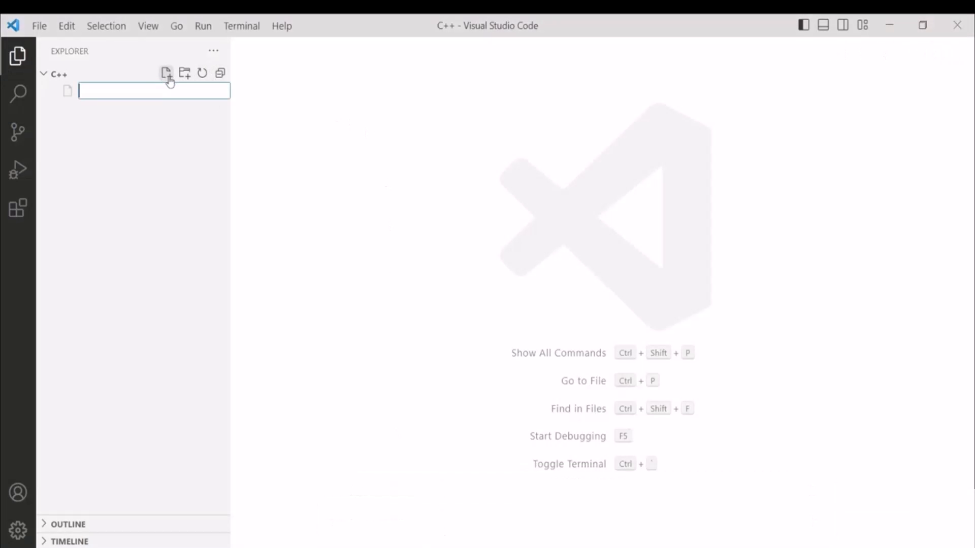
{"action": "type", "text": "main.cpp"}
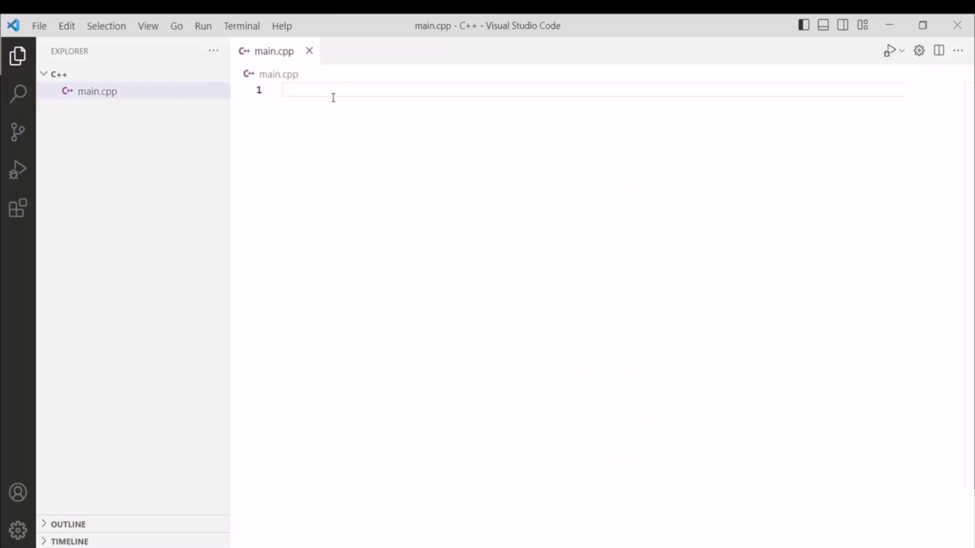
{"action": "type", "text": "#include <iostream>"}
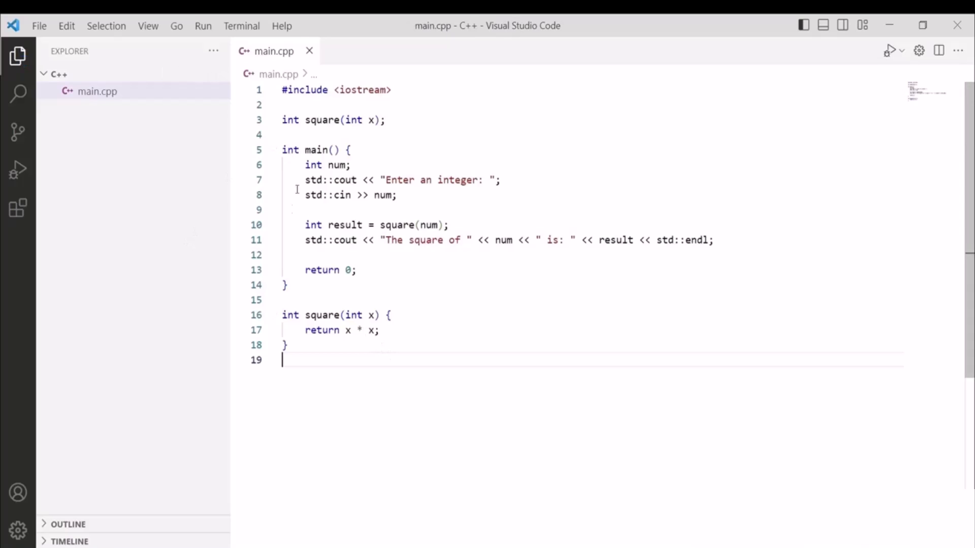
{"action": "mouse_move", "coordinate": [18, 207]}
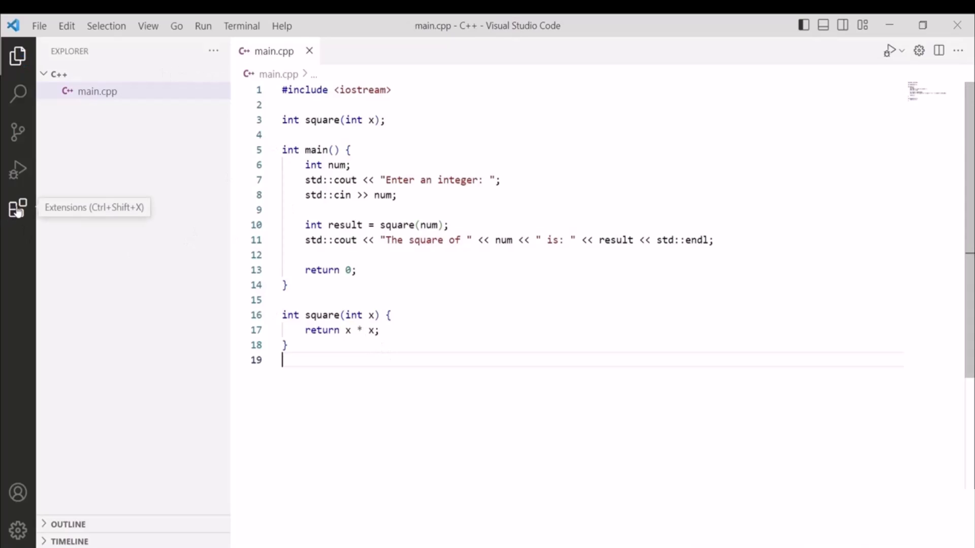
Review the installed Code Runner and C/C++ Extension Pack details in the Extensions view
{"action": "left_click", "coordinate": [17, 208]}
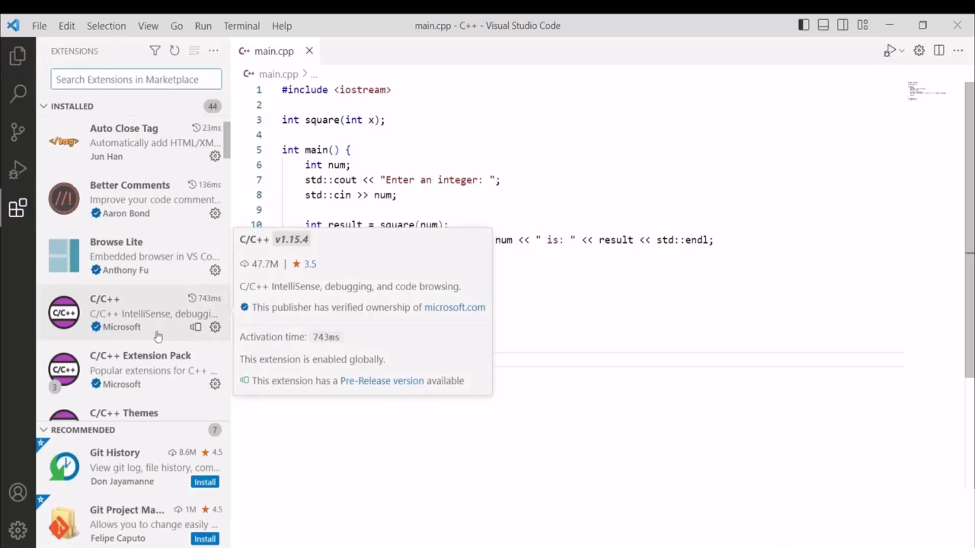
{"action": "mouse_move", "coordinate": [148, 311]}
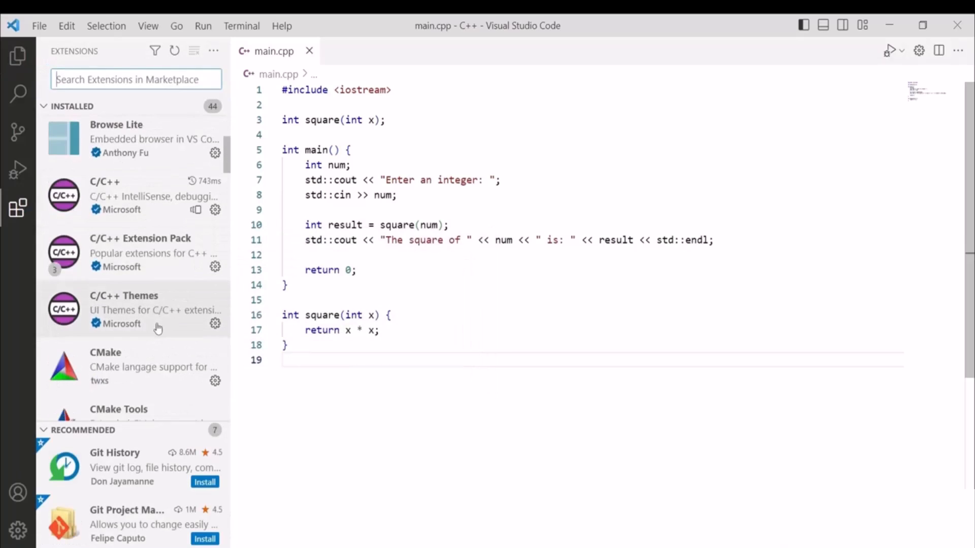
{"action": "left_click", "coordinate": [120, 304]}
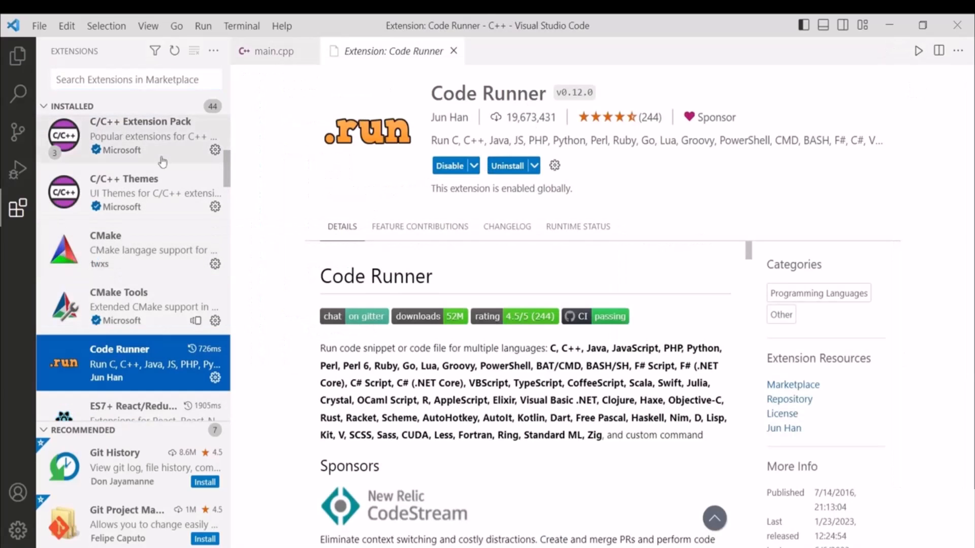
{"action": "left_click", "coordinate": [140, 135]}
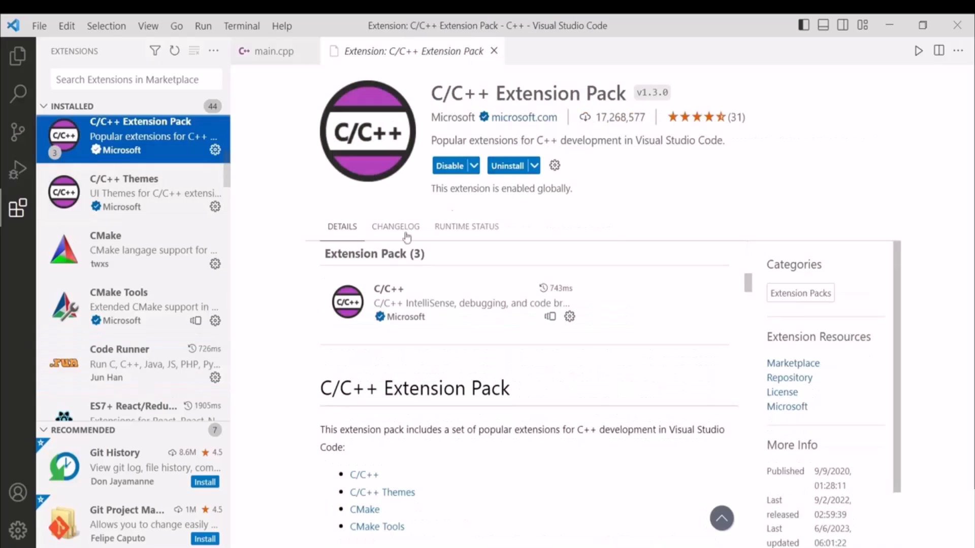
{"action": "mouse_move", "coordinate": [549, 505]}
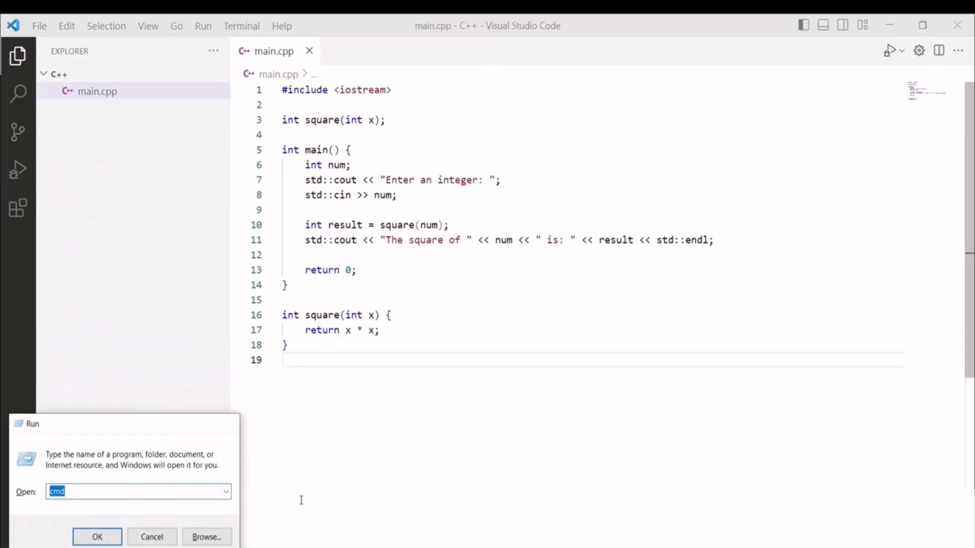
Run the compiled program in the E:\C++ command prompt and enter 5 to get its square, 25
{"action": "left_click", "coordinate": [97, 536]}
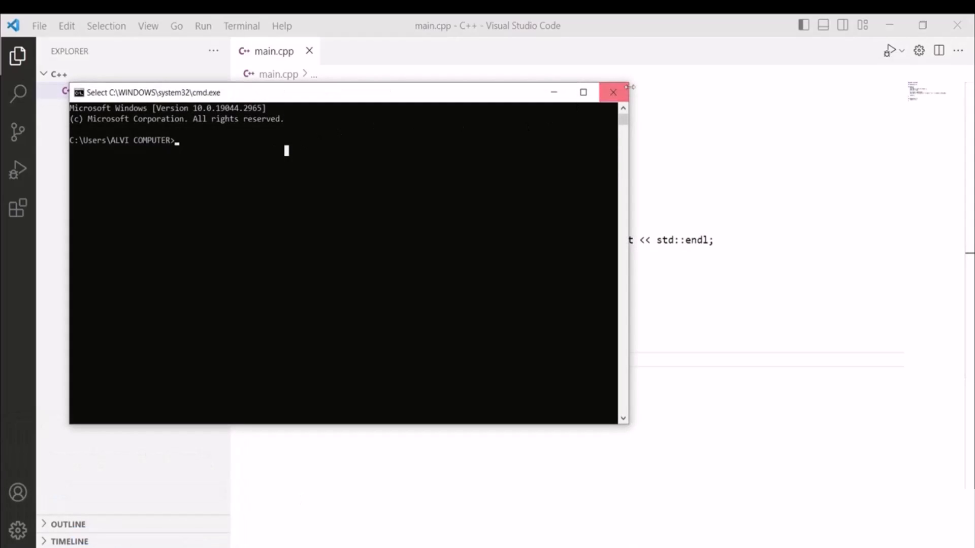
{"action": "left_click", "coordinate": [613, 92]}
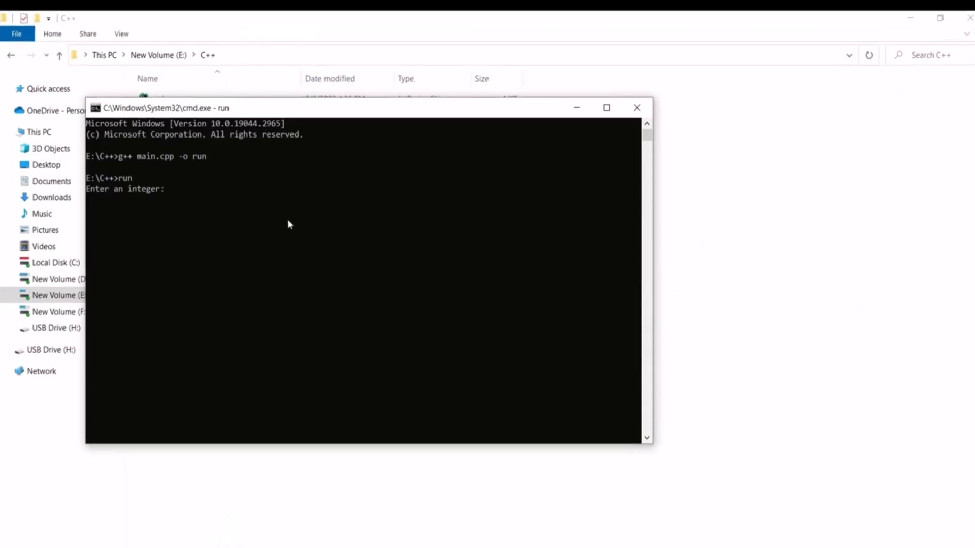
{"action": "type", "text": "5"}
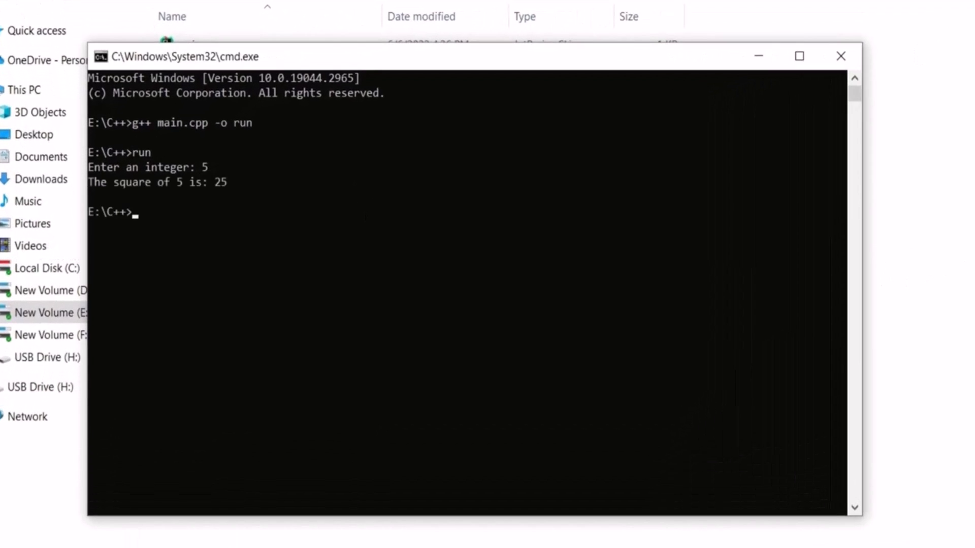
{"action": "mouse_move", "coordinate": [155, 200]}
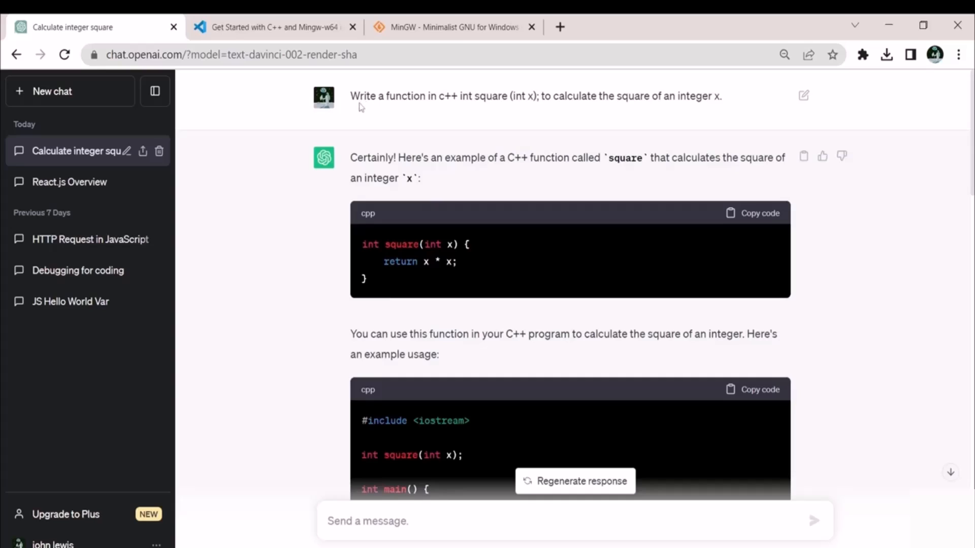
{"action": "mouse_move", "coordinate": [438, 109]}
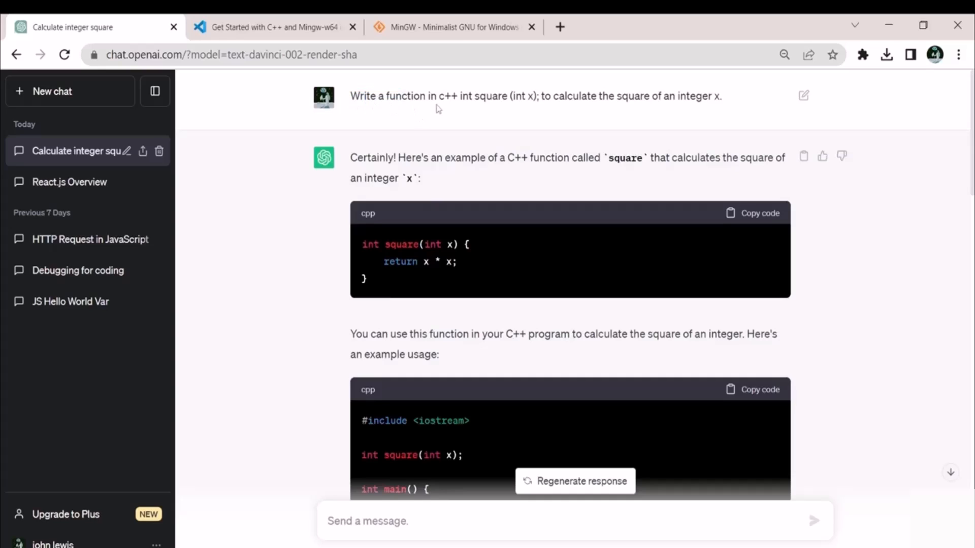
{"action": "mouse_move", "coordinate": [561, 102]}
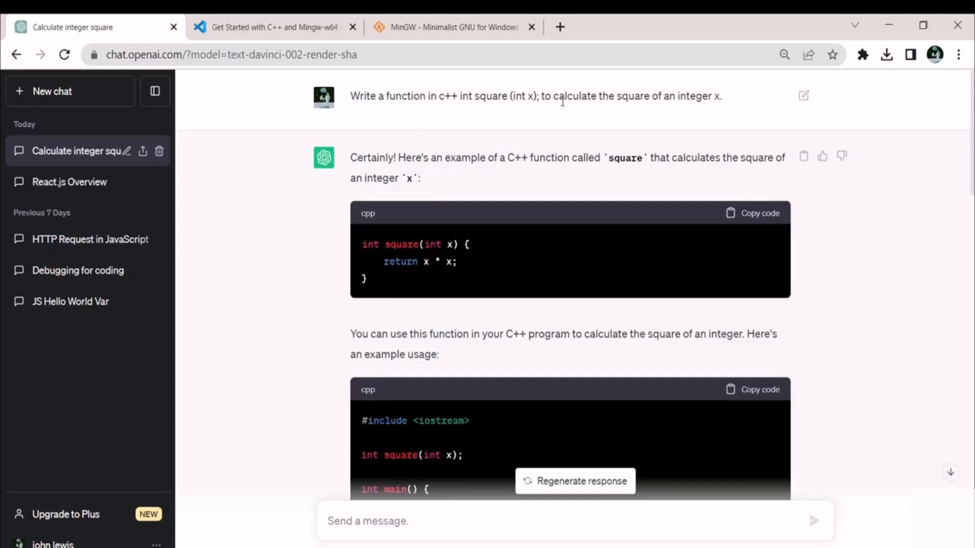
{"action": "mouse_move", "coordinate": [676, 109]}
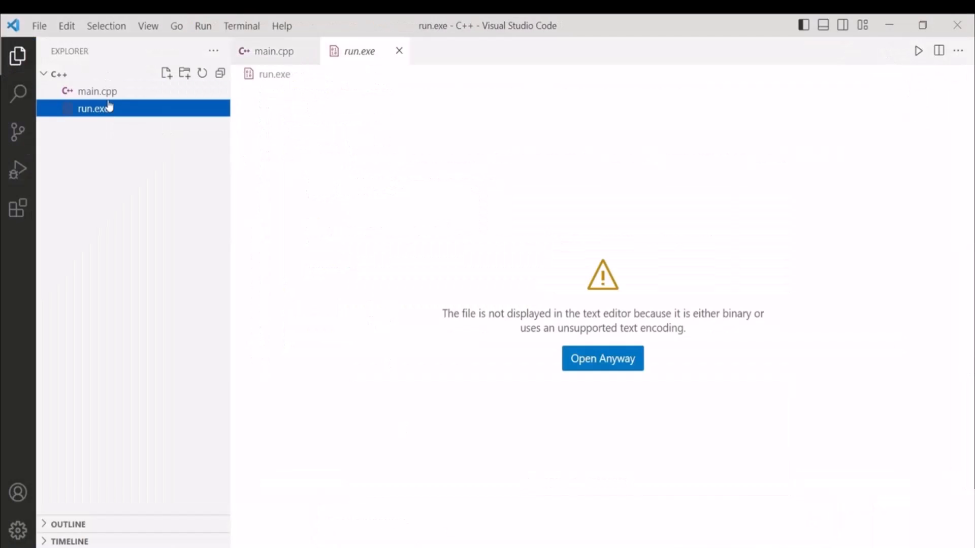
{"action": "mouse_move", "coordinate": [94, 109]}
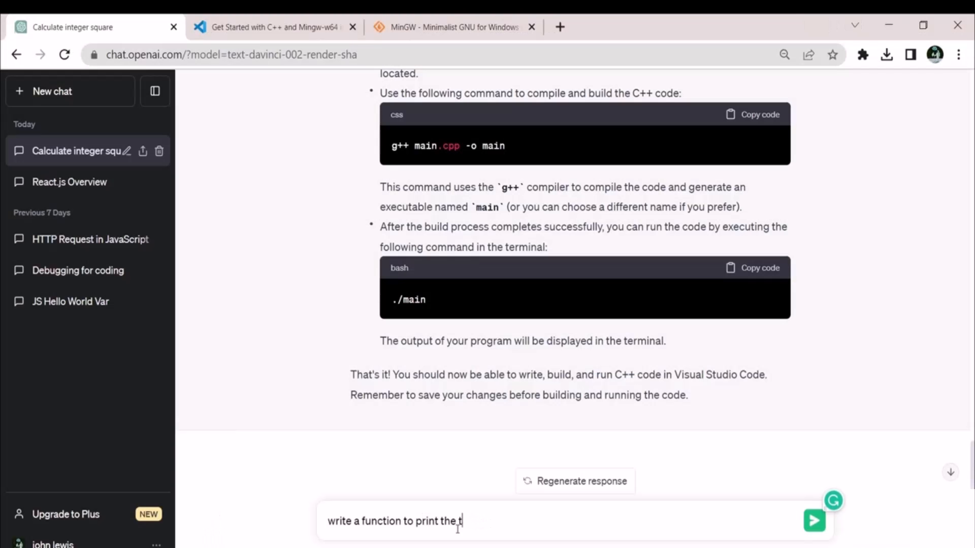
Send ChatGPT the request for a function that prints the table of a number
{"action": "type", "text": "able of a number."}
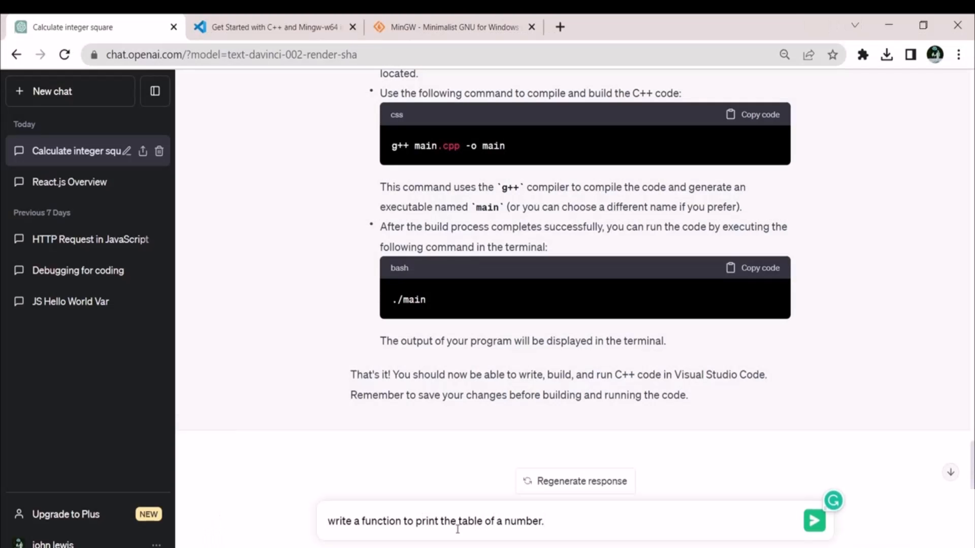
{"action": "left_click", "coordinate": [813, 520]}
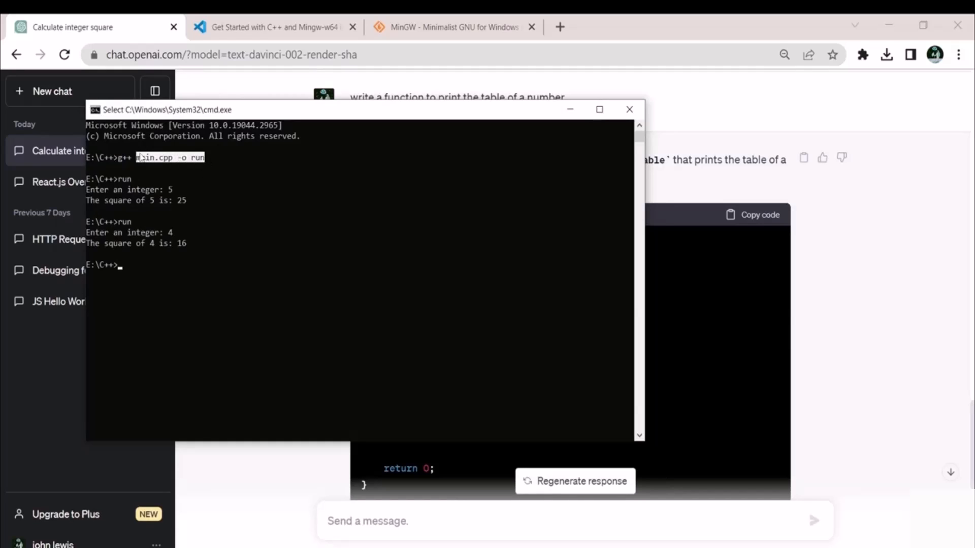
Compile main.cpp with g++ into an executable named execute and launch it
{"action": "type", "text": "g++ main.cpp -o run"}
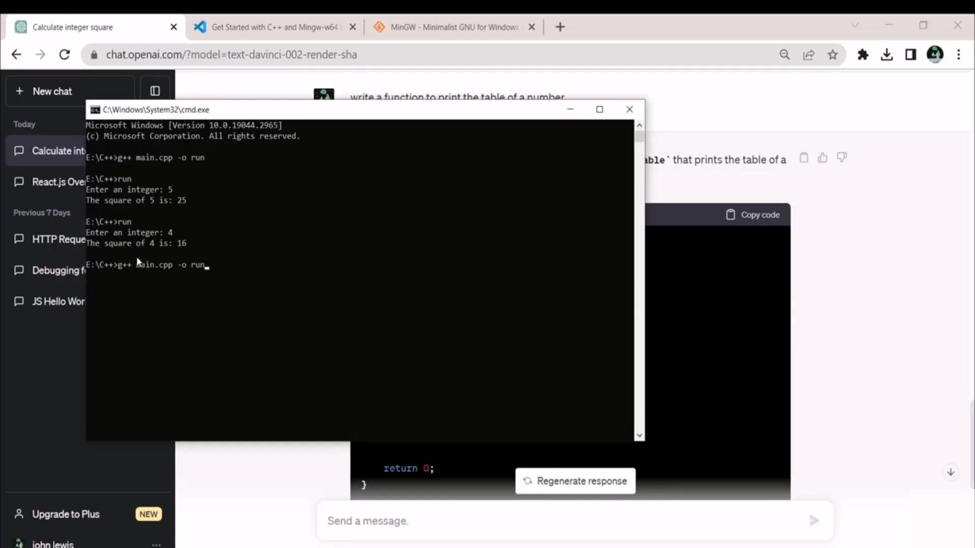
{"action": "key", "text": "Backspace"}
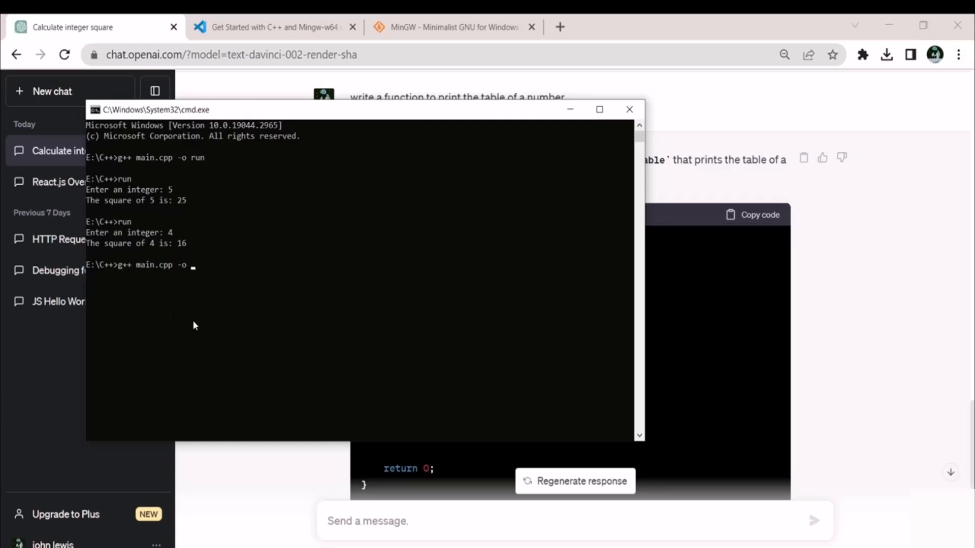
{"action": "type", "text": "execute"}
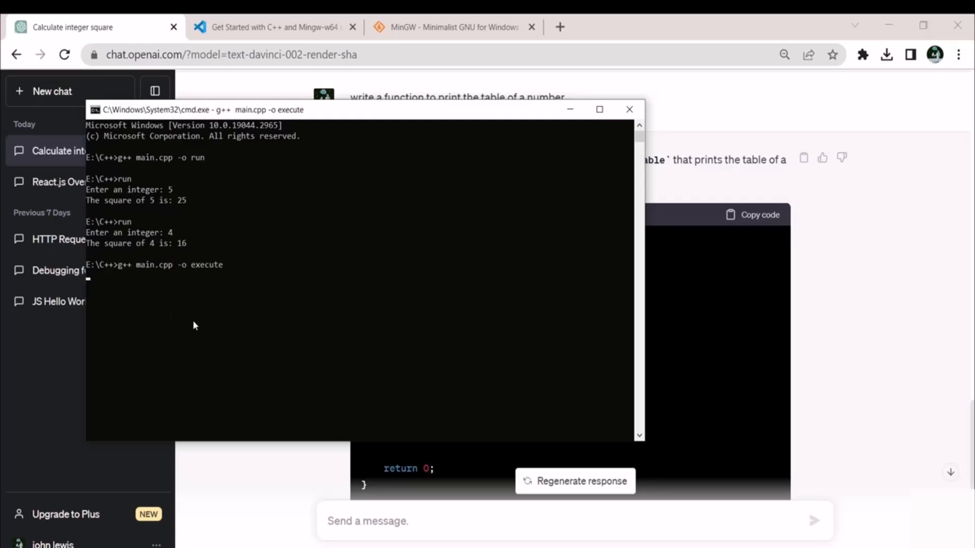
{"action": "type", "text": "execute"}
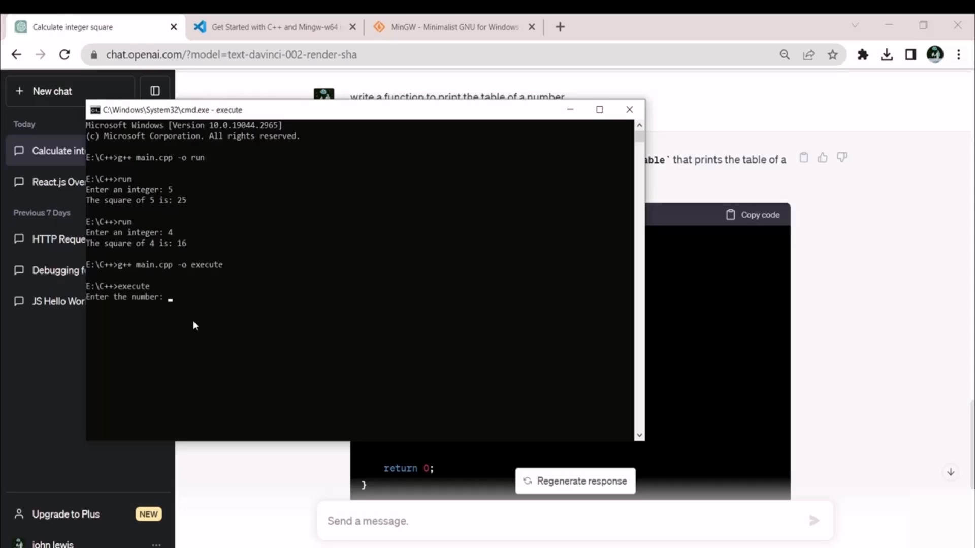
{"action": "mouse_move", "coordinate": [104, 204]}
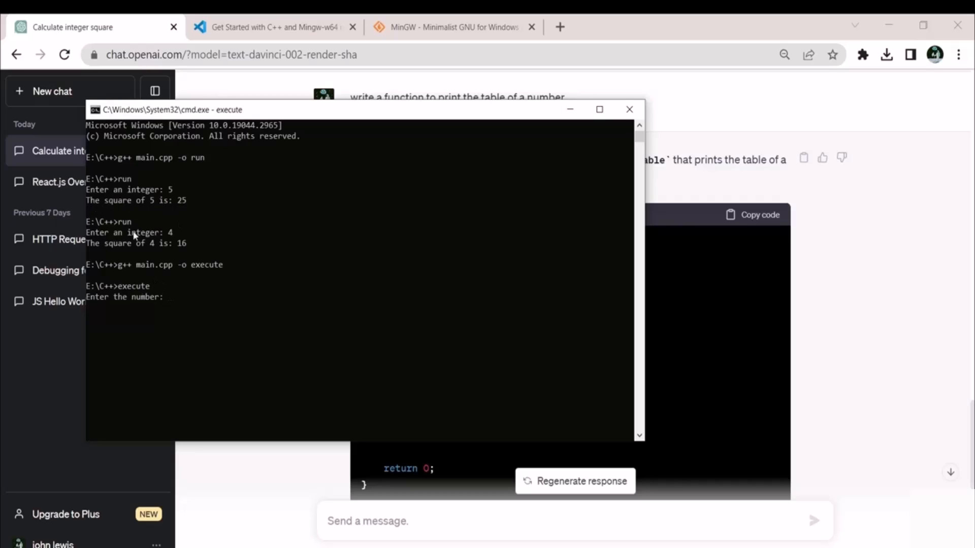
{"action": "mouse_move", "coordinate": [191, 310]}
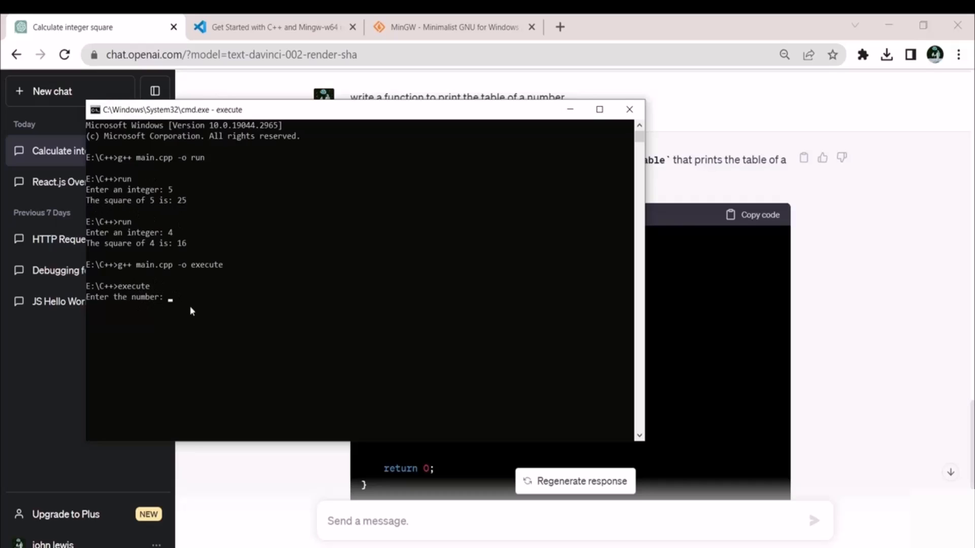
Enter 15 and limit 30 so the program prints the table of 15
{"action": "type", "text": "15"}
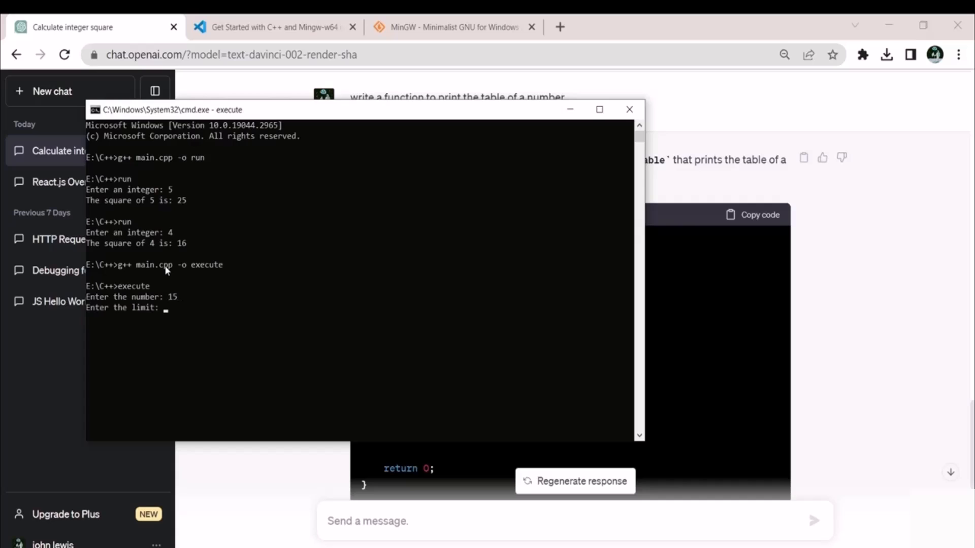
{"action": "mouse_move", "coordinate": [317, 316]}
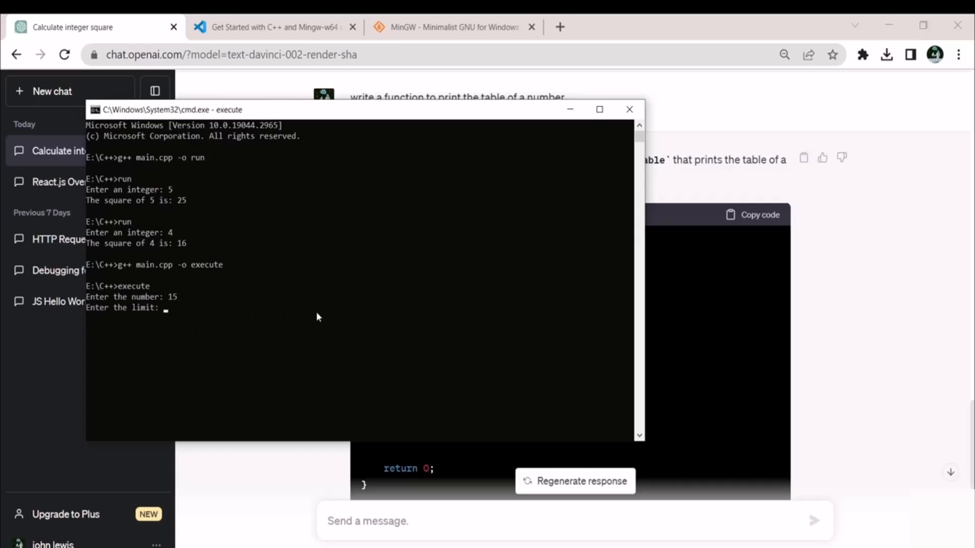
{"action": "type", "text": "30"}
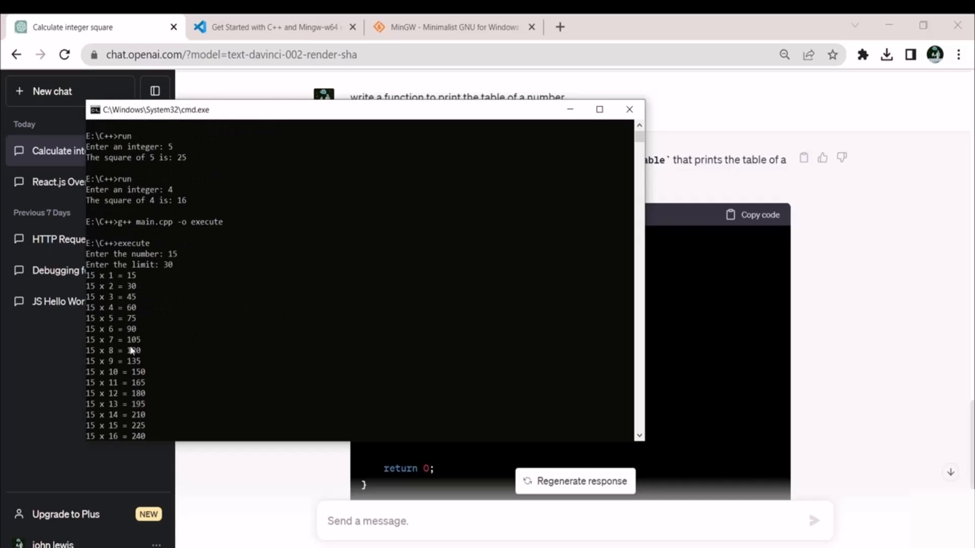
{"action": "scroll", "scroll_direction": "down", "scroll_amount": 3}
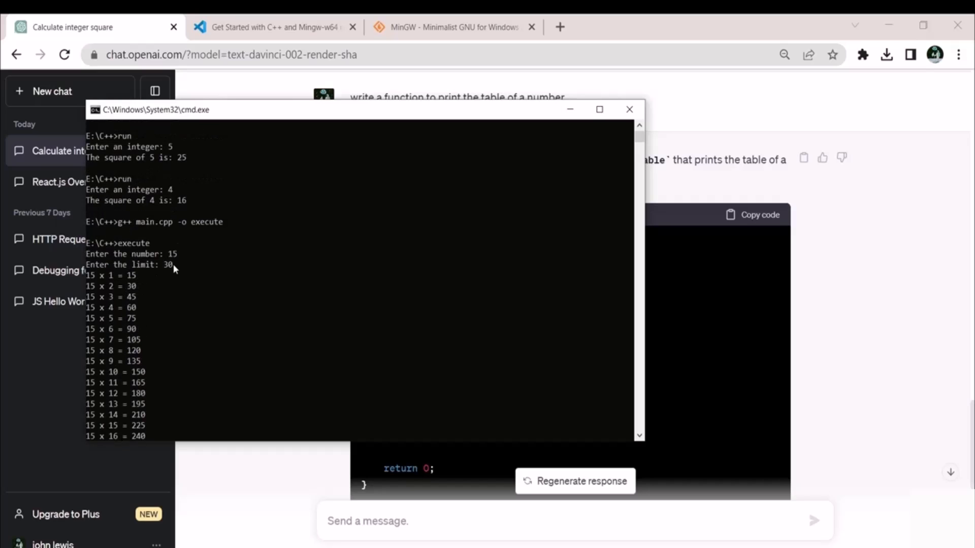
{"action": "left_click", "coordinate": [628, 110]}
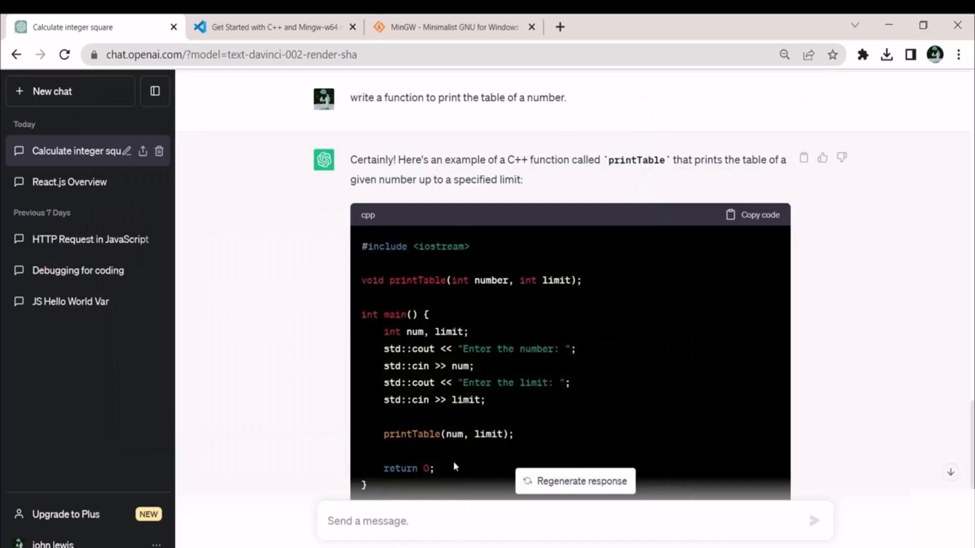
{"action": "scroll", "scroll_direction": "down", "scroll_amount": 3}
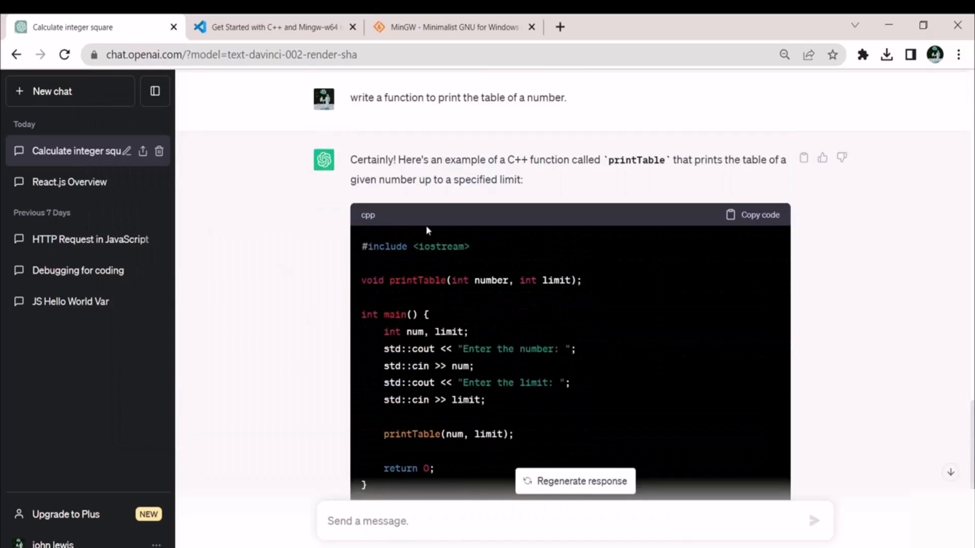
{"action": "scroll", "scroll_direction": "down", "scroll_amount": 3}
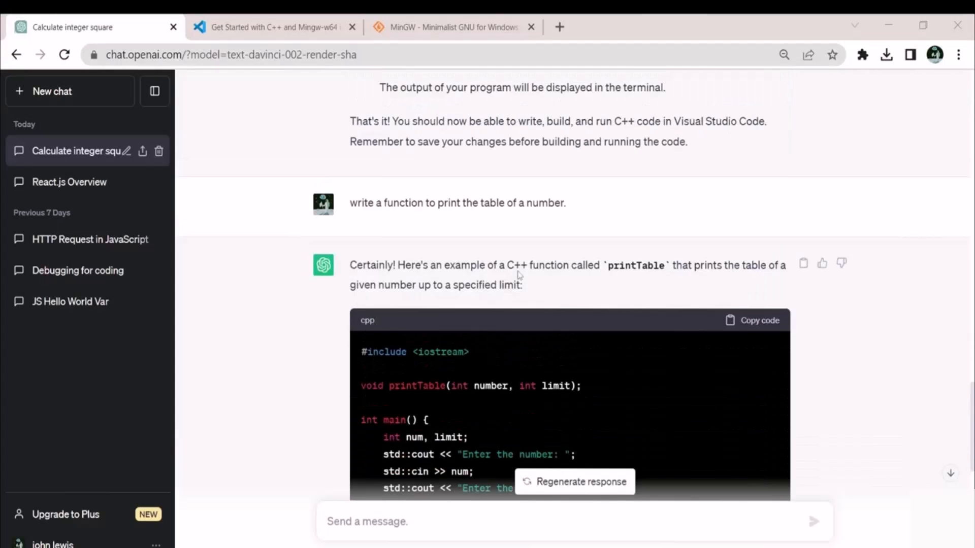
{"action": "scroll", "scroll_direction": "down", "scroll_amount": 3}
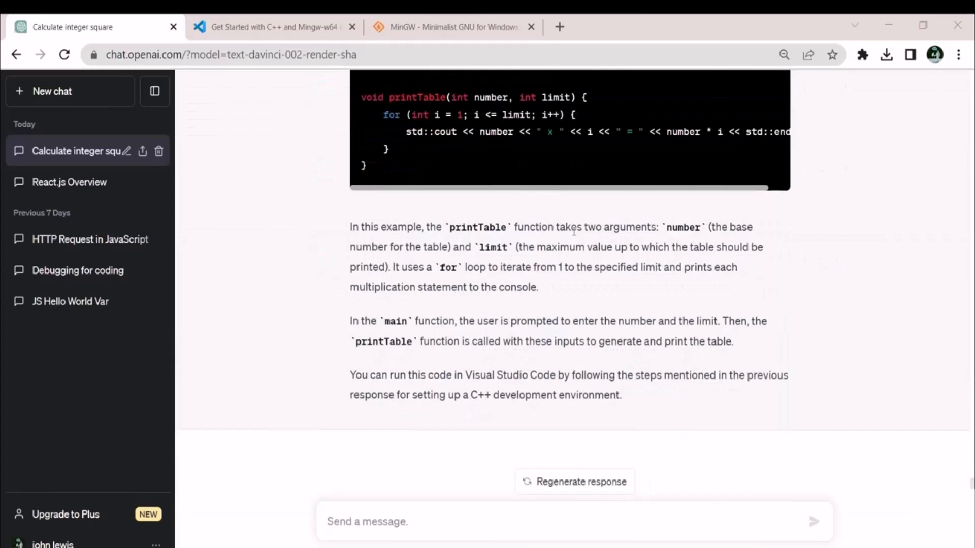
{"action": "mouse_move", "coordinate": [375, 358]}
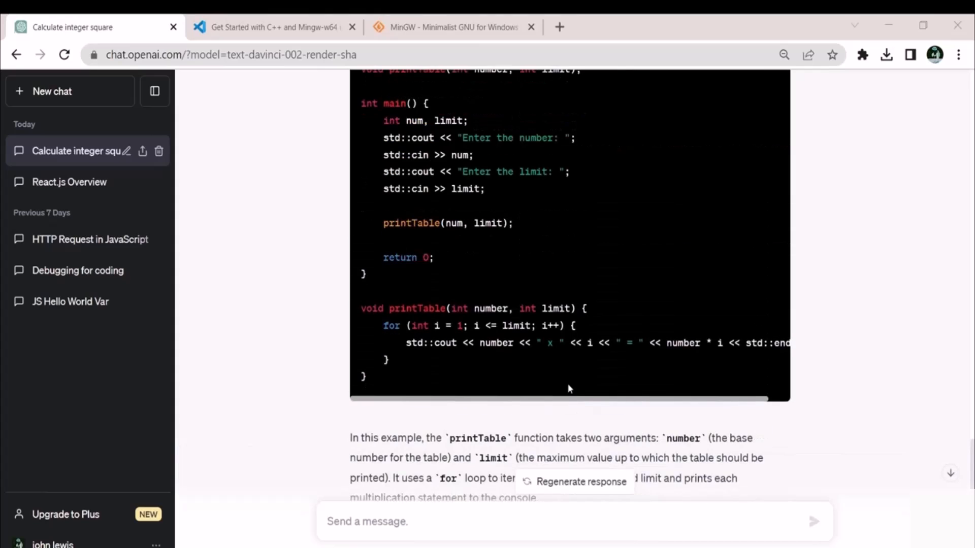
{"action": "scroll", "scroll_direction": "down", "scroll_amount": 3}
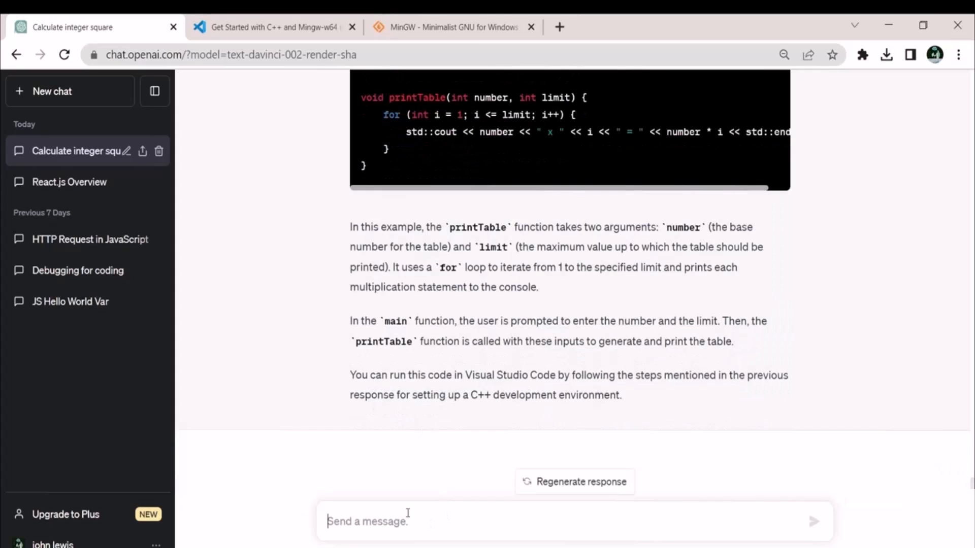
Ask ChatGPT to write a C++ guess-the-number game and scroll through its code
{"action": "type", "text": "Write a code in C++ to create a"}
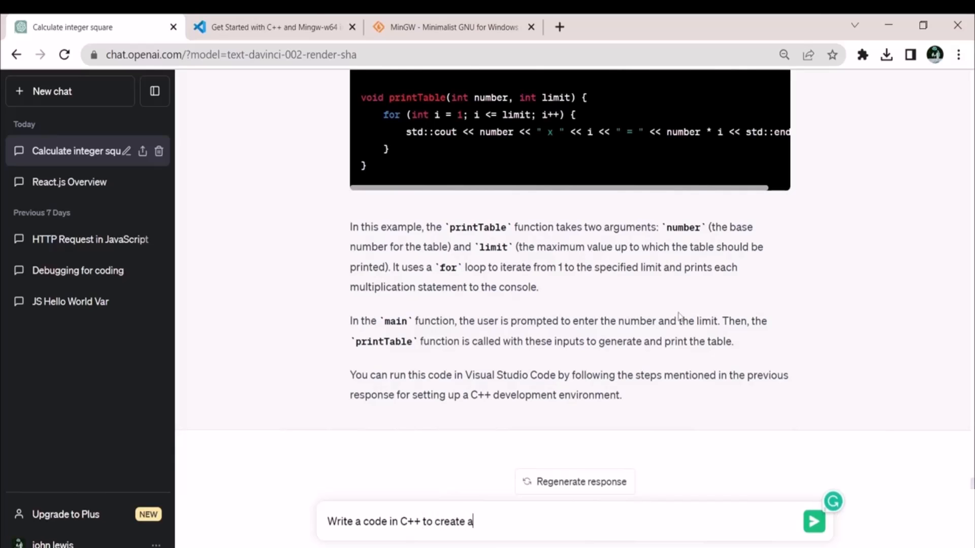
{"action": "type", "text": "guess n"}
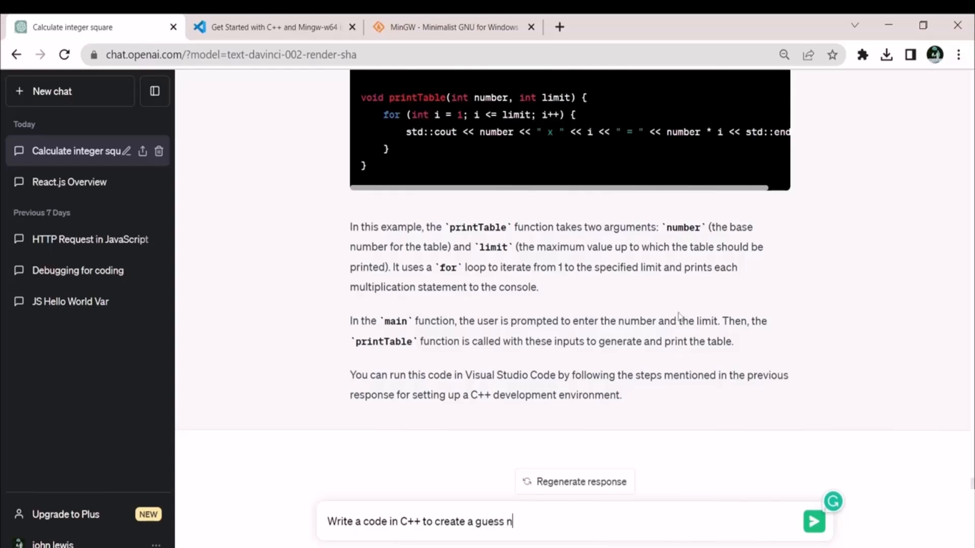
{"action": "type", "text": "umber ga"}
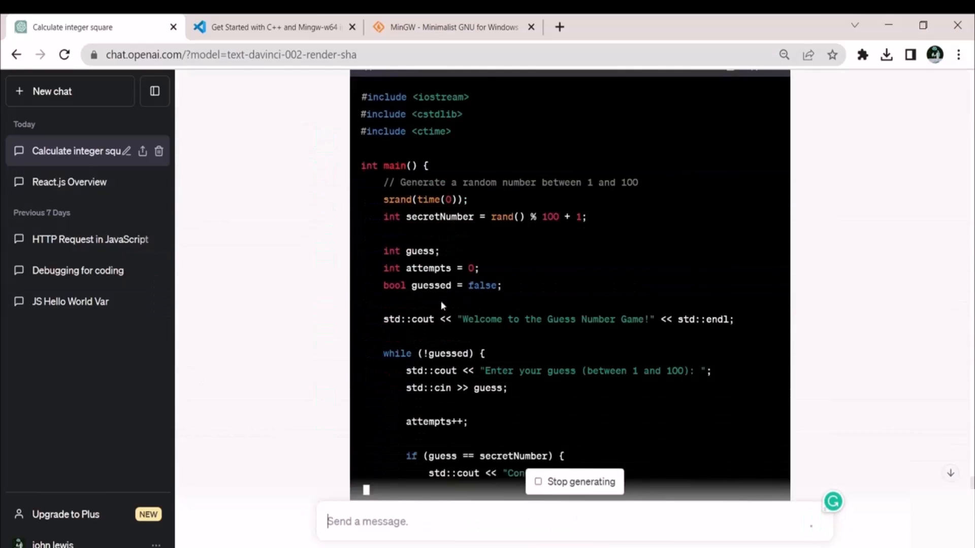
{"action": "scroll", "scroll_direction": "down", "scroll_amount": 3}
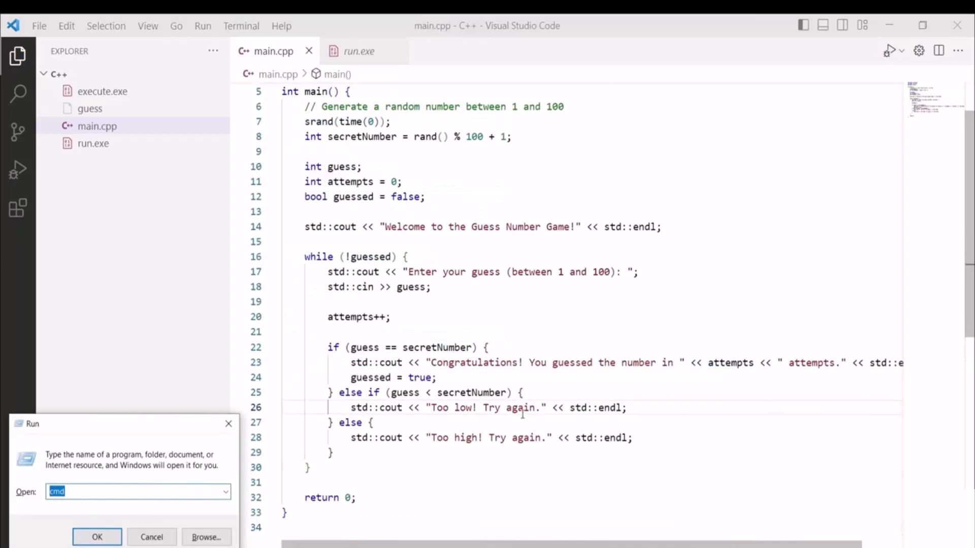
Open Command Prompt in E:\C++ and compile main.cpp into Game with g++
{"action": "left_click", "coordinate": [97, 536]}
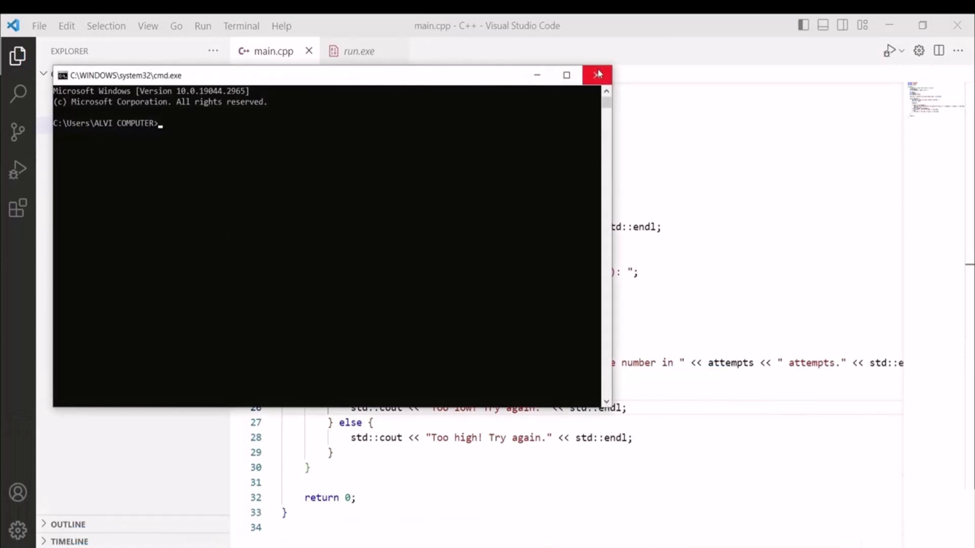
{"action": "left_click", "coordinate": [597, 74]}
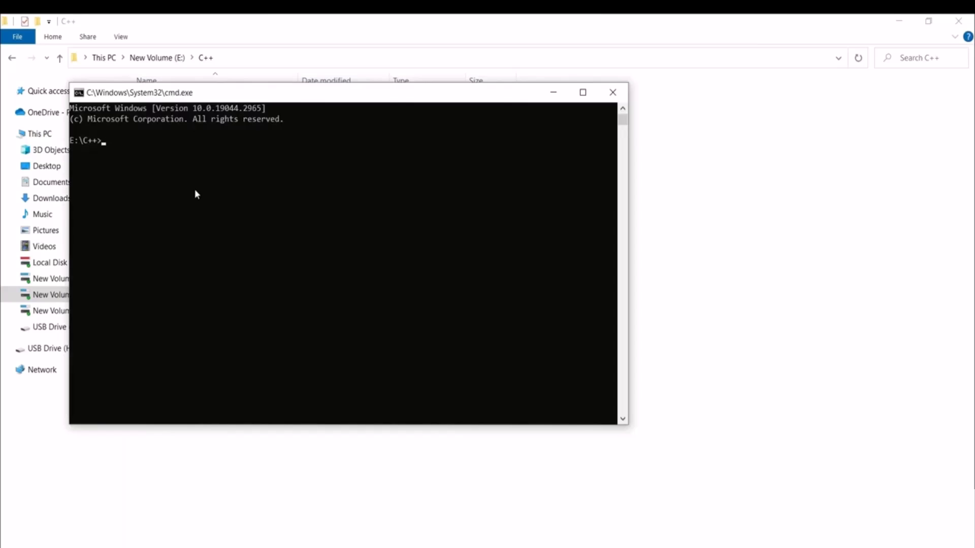
{"action": "type", "text": "g++ main.cpp -o Game"}
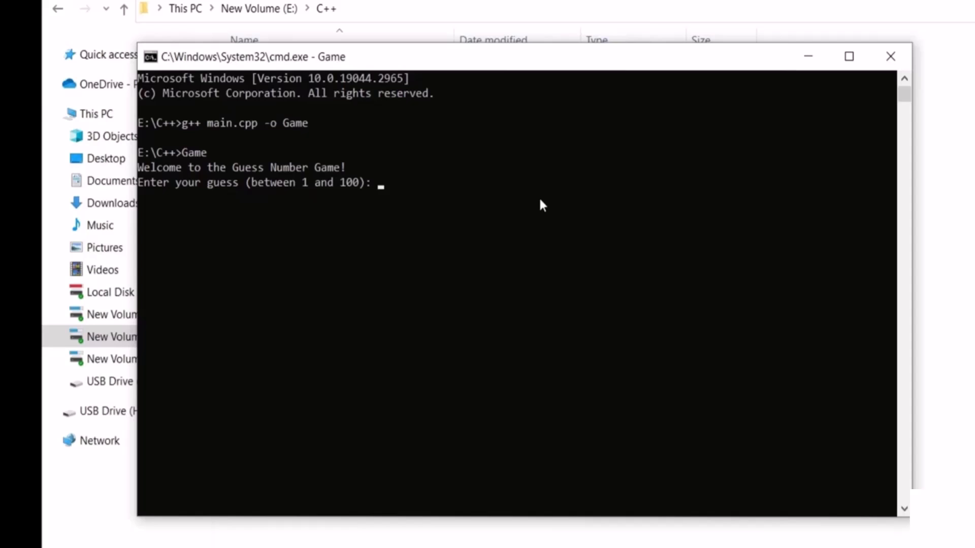
Play the game, guessing 50, 55, 60, 70, 90, 95 until the number is found
{"action": "type", "text": "50"}
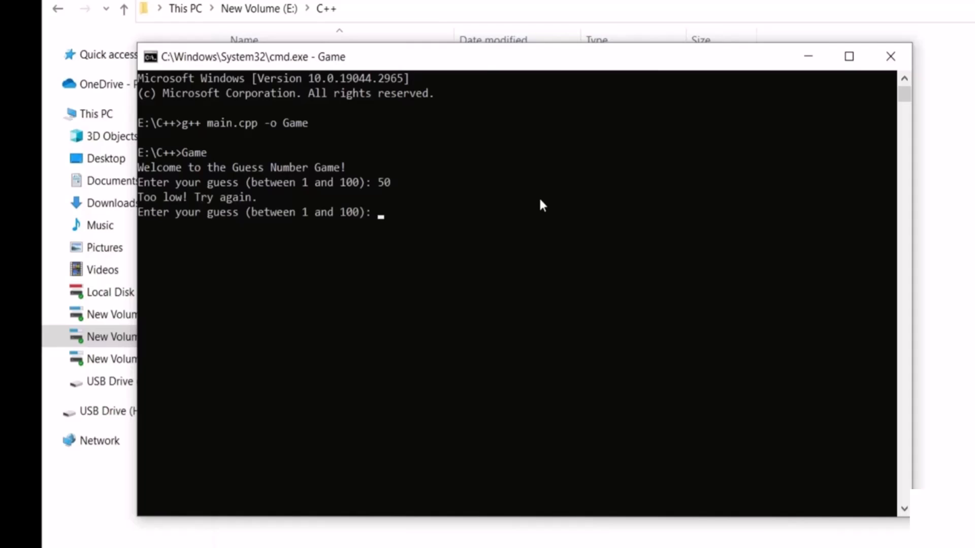
{"action": "type", "text": "55"}
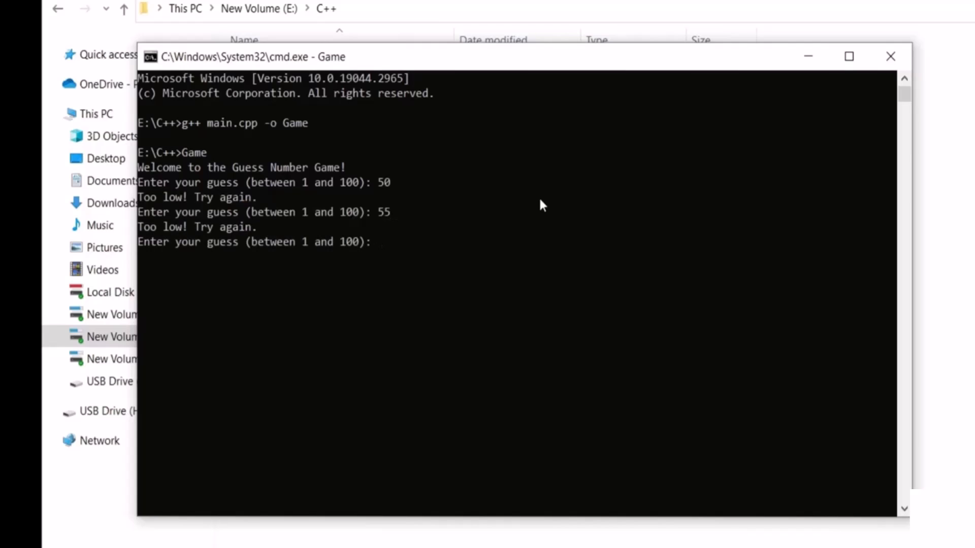
{"action": "type", "text": "60"}
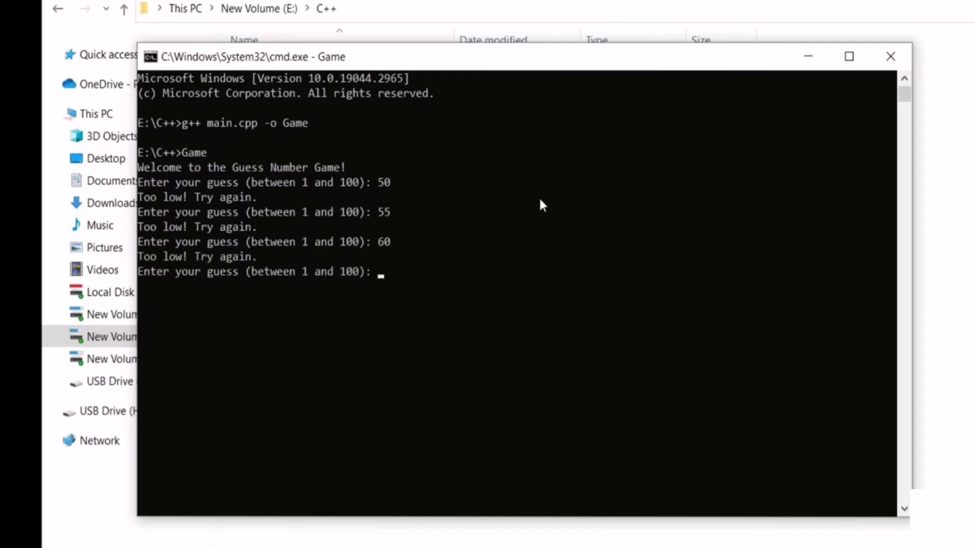
{"action": "type", "text": "70"}
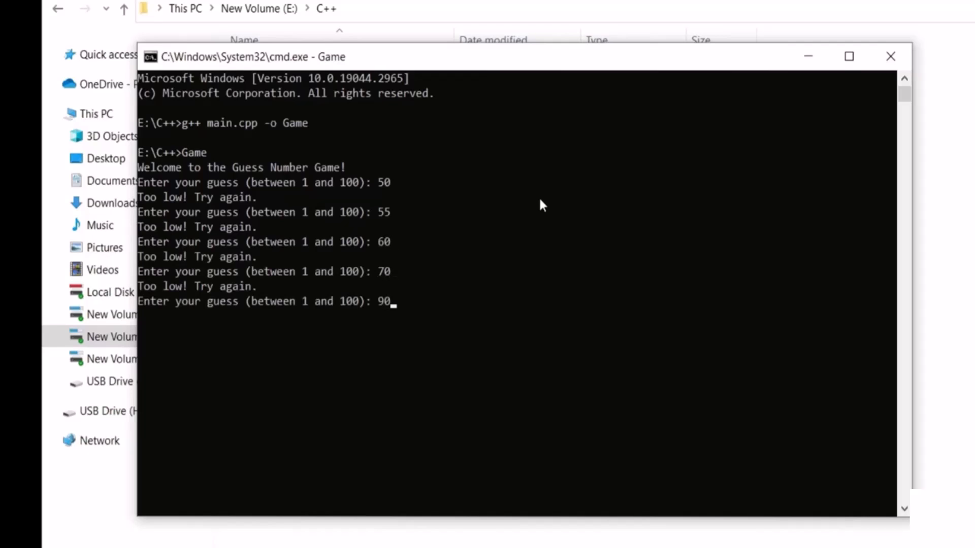
{"action": "key", "text": "enter"}
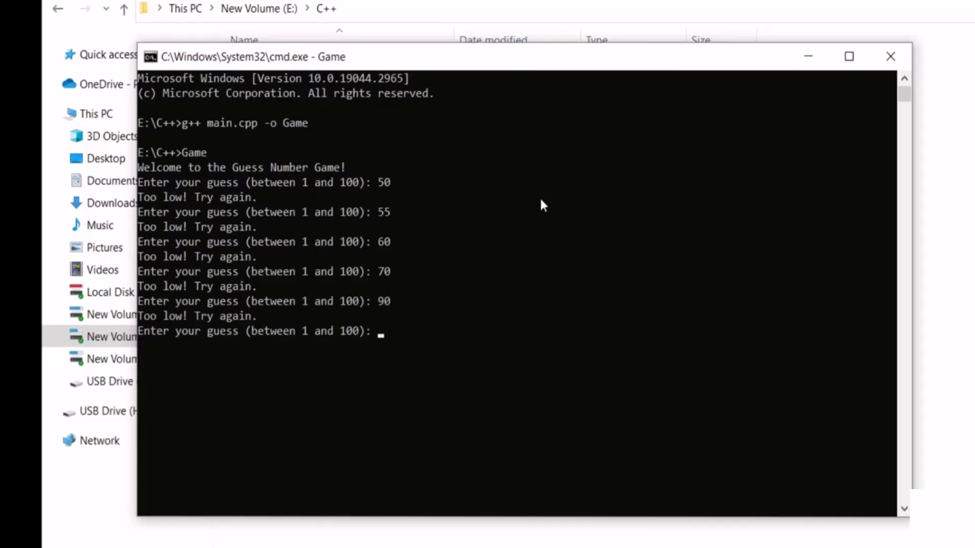
{"action": "type", "text": "95"}
{"action": "type", "text": "97"}
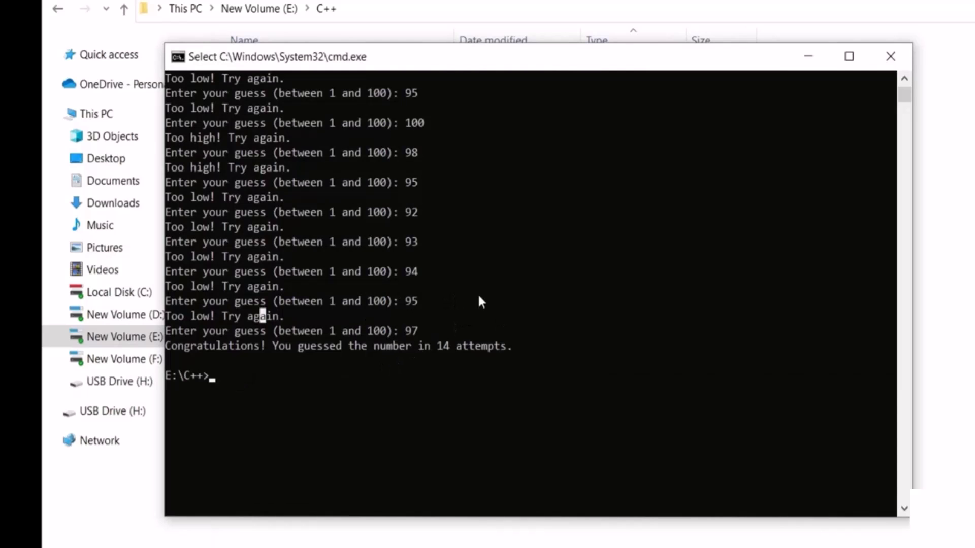
{"action": "mouse_move", "coordinate": [417, 360]}
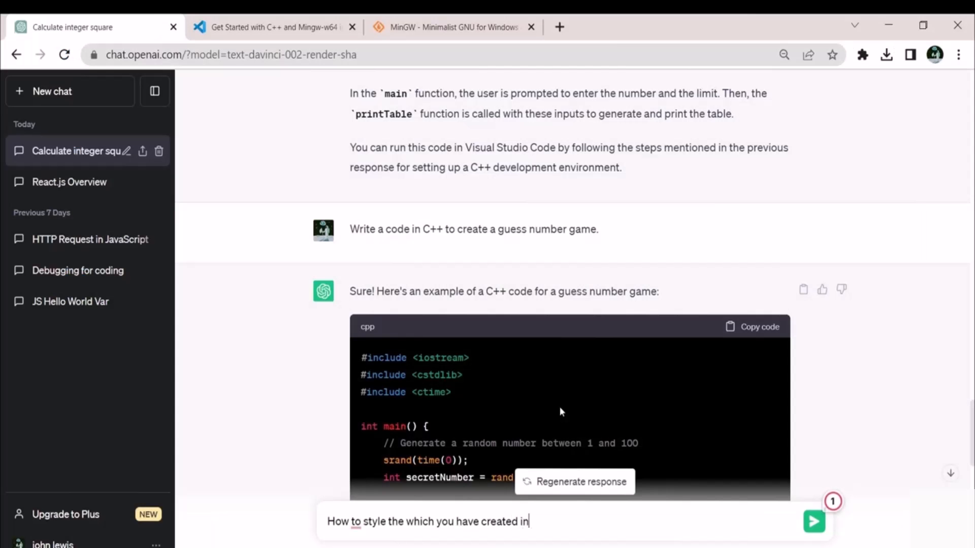
Ask ChatGPT how to style the C++ game it created
{"action": "left_click", "coordinate": [813, 520]}
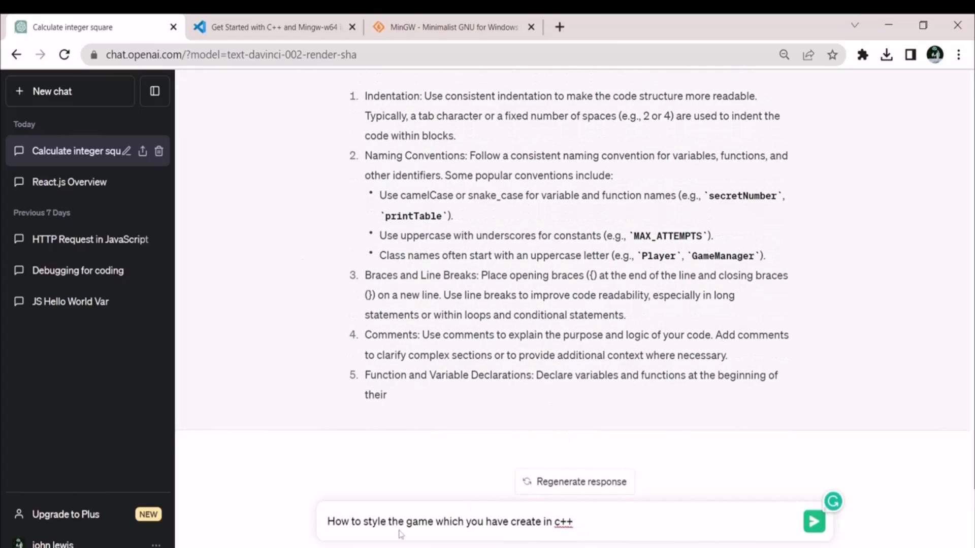
{"action": "left_click", "coordinate": [813, 520]}
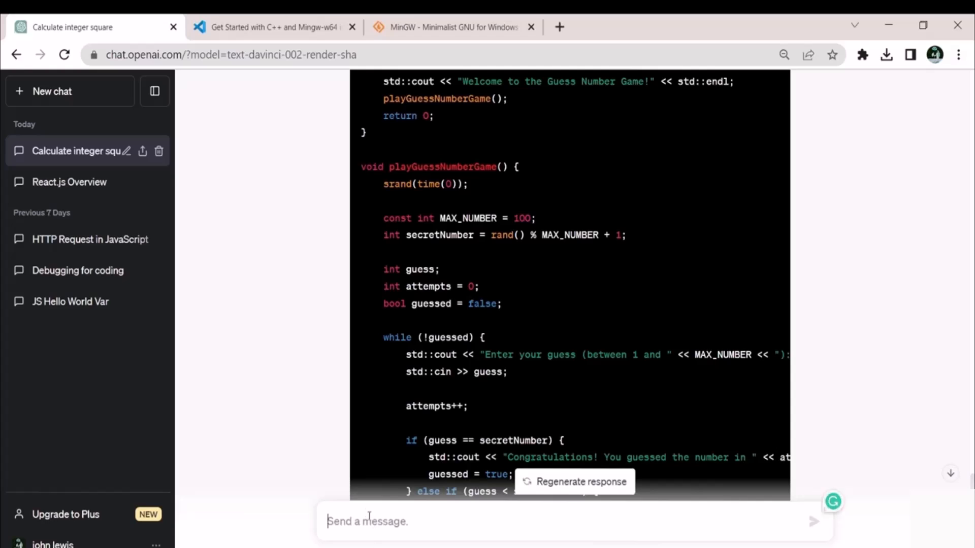
Send 'How to style the game which you have create in c++' again
{"action": "type", "text": "How to style the game which you have create in c++"}
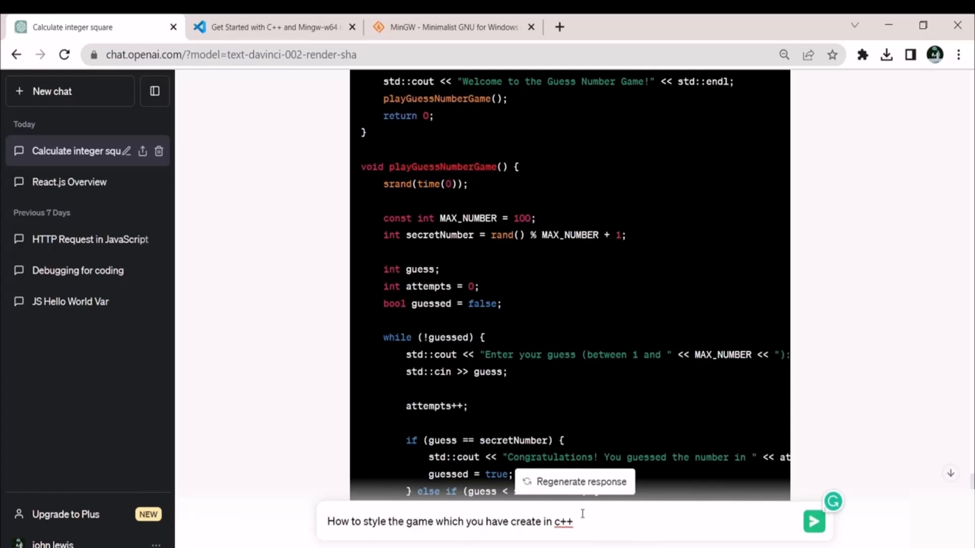
{"action": "left_click", "coordinate": [813, 522]}
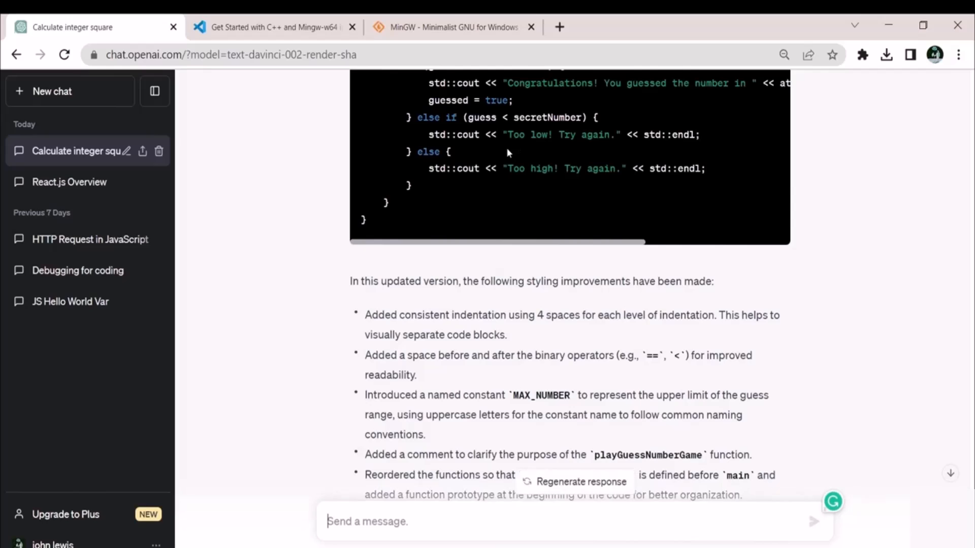
Scroll to the styling improvements list and select its last bullets and closing note
{"action": "scroll", "scroll_direction": "down", "scroll_amount": 3}
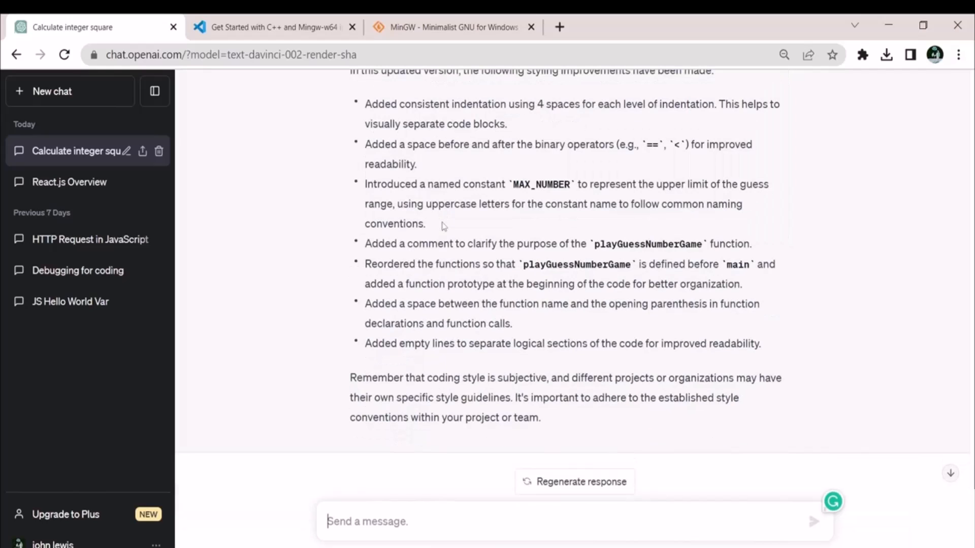
{"action": "mouse_move", "coordinate": [566, 301]}
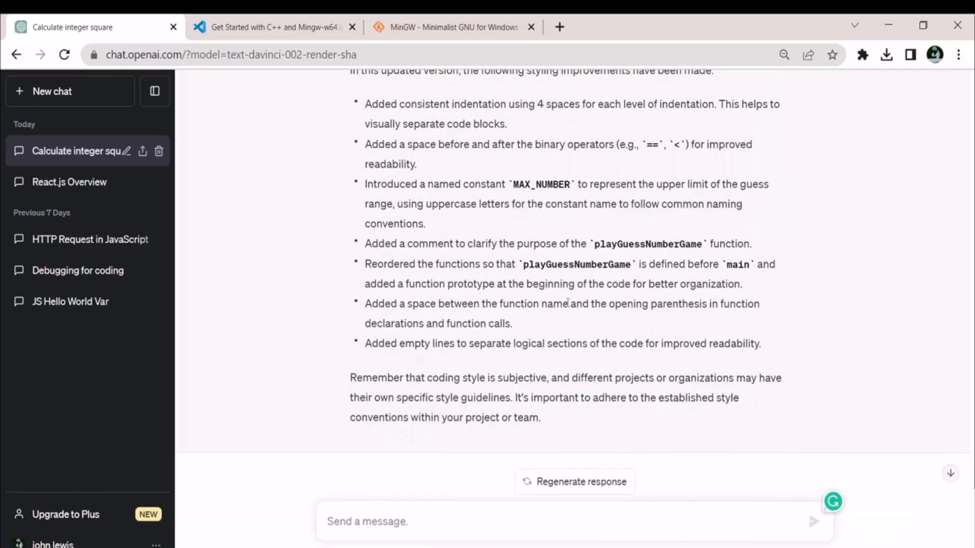
{"action": "left_click_drag", "start_coordinate": [394, 264], "coordinate": [539, 417]}
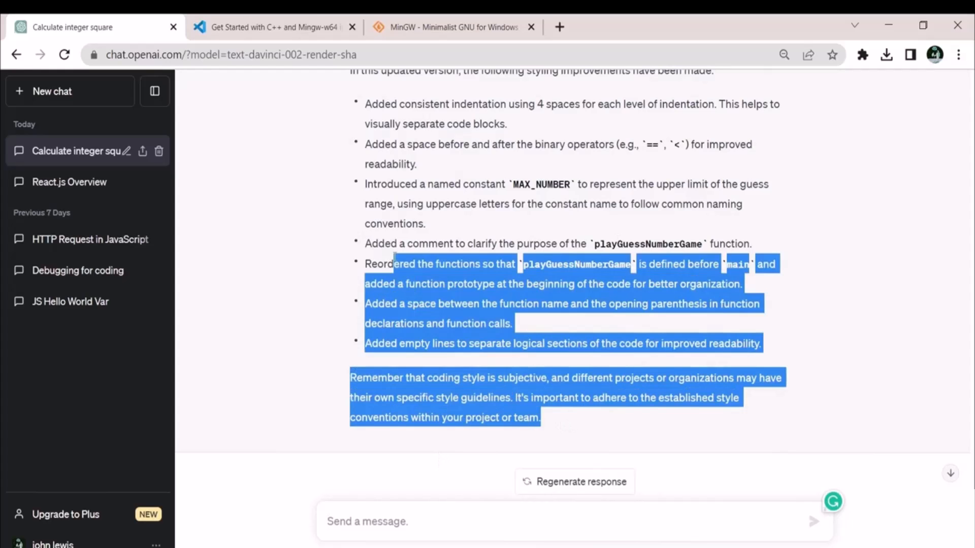